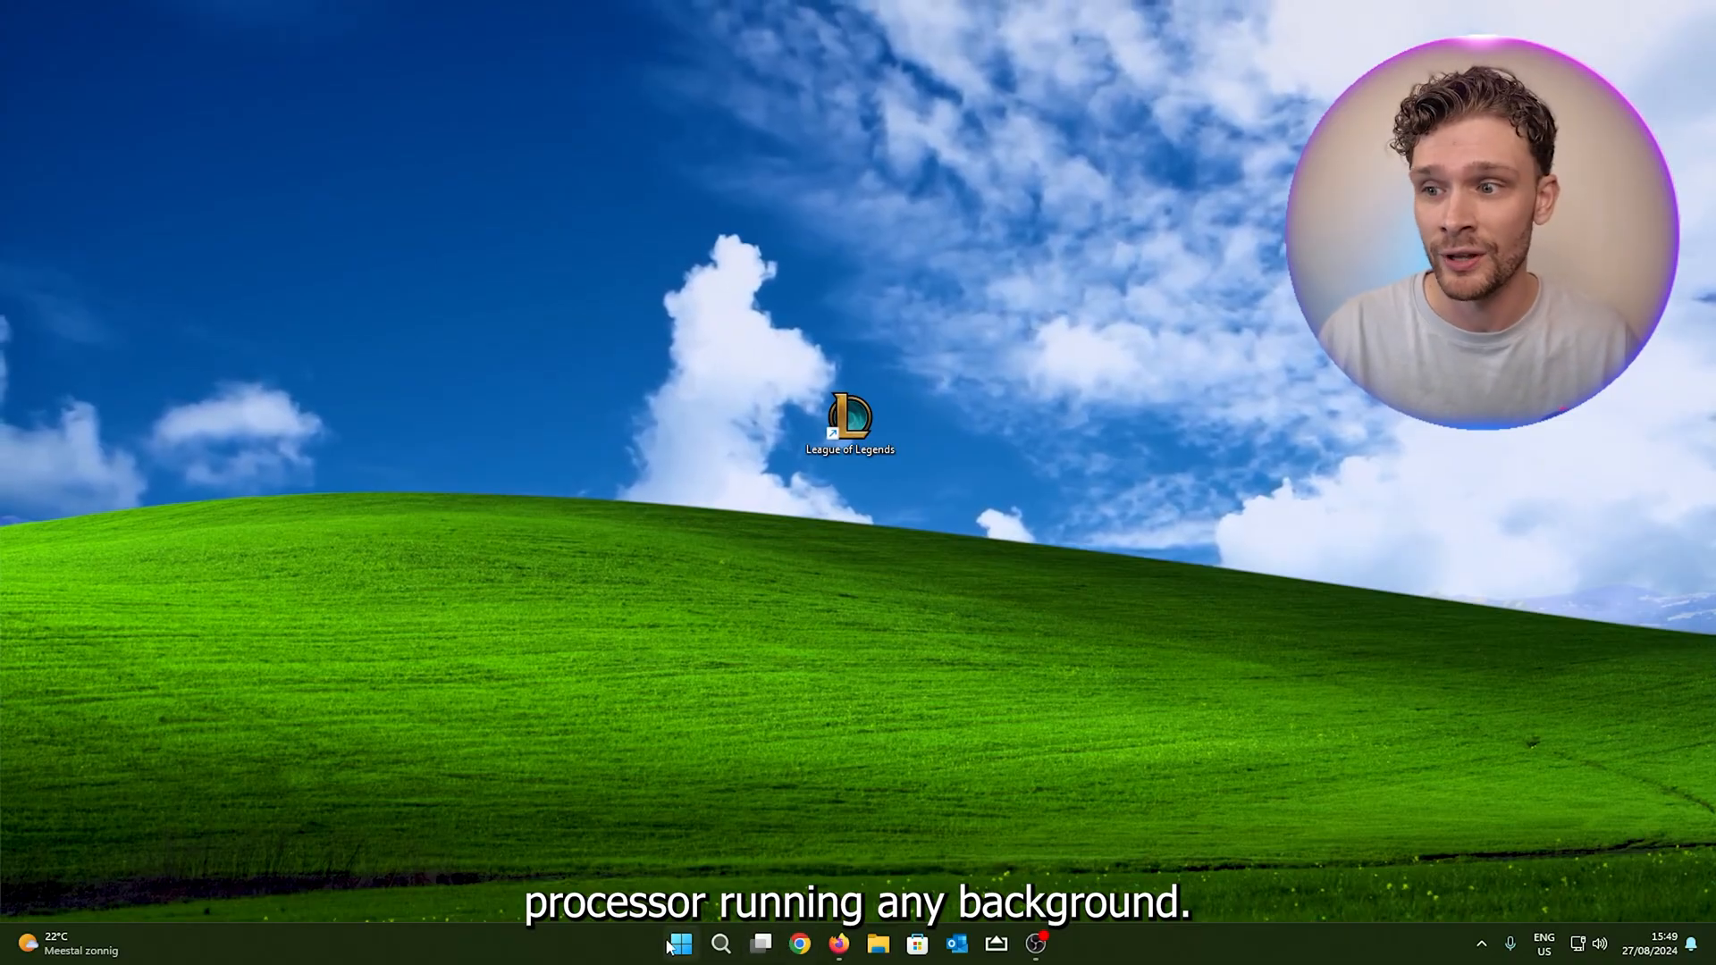
- Bring up the Start button's quick-access menu listing Task Manager, Settings and File Explorer
right_click(681, 944)
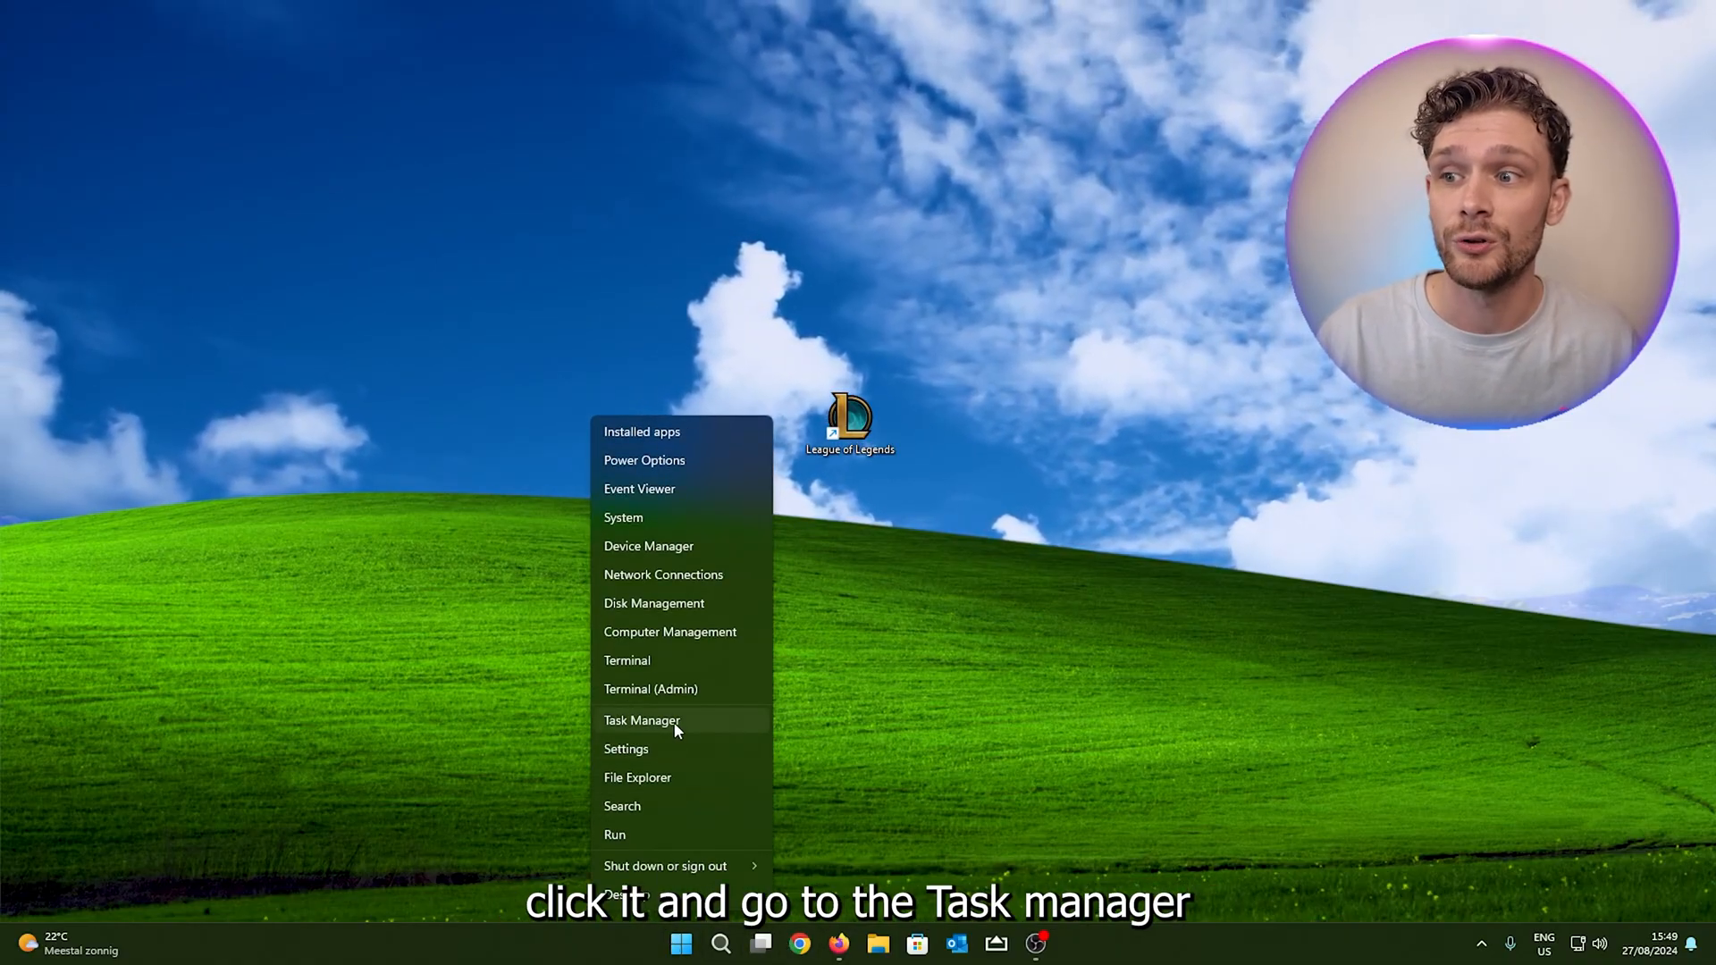
- In Task Manager, search 'riot', end the Riot Client process, then close Task Manager
left_click(641, 720)
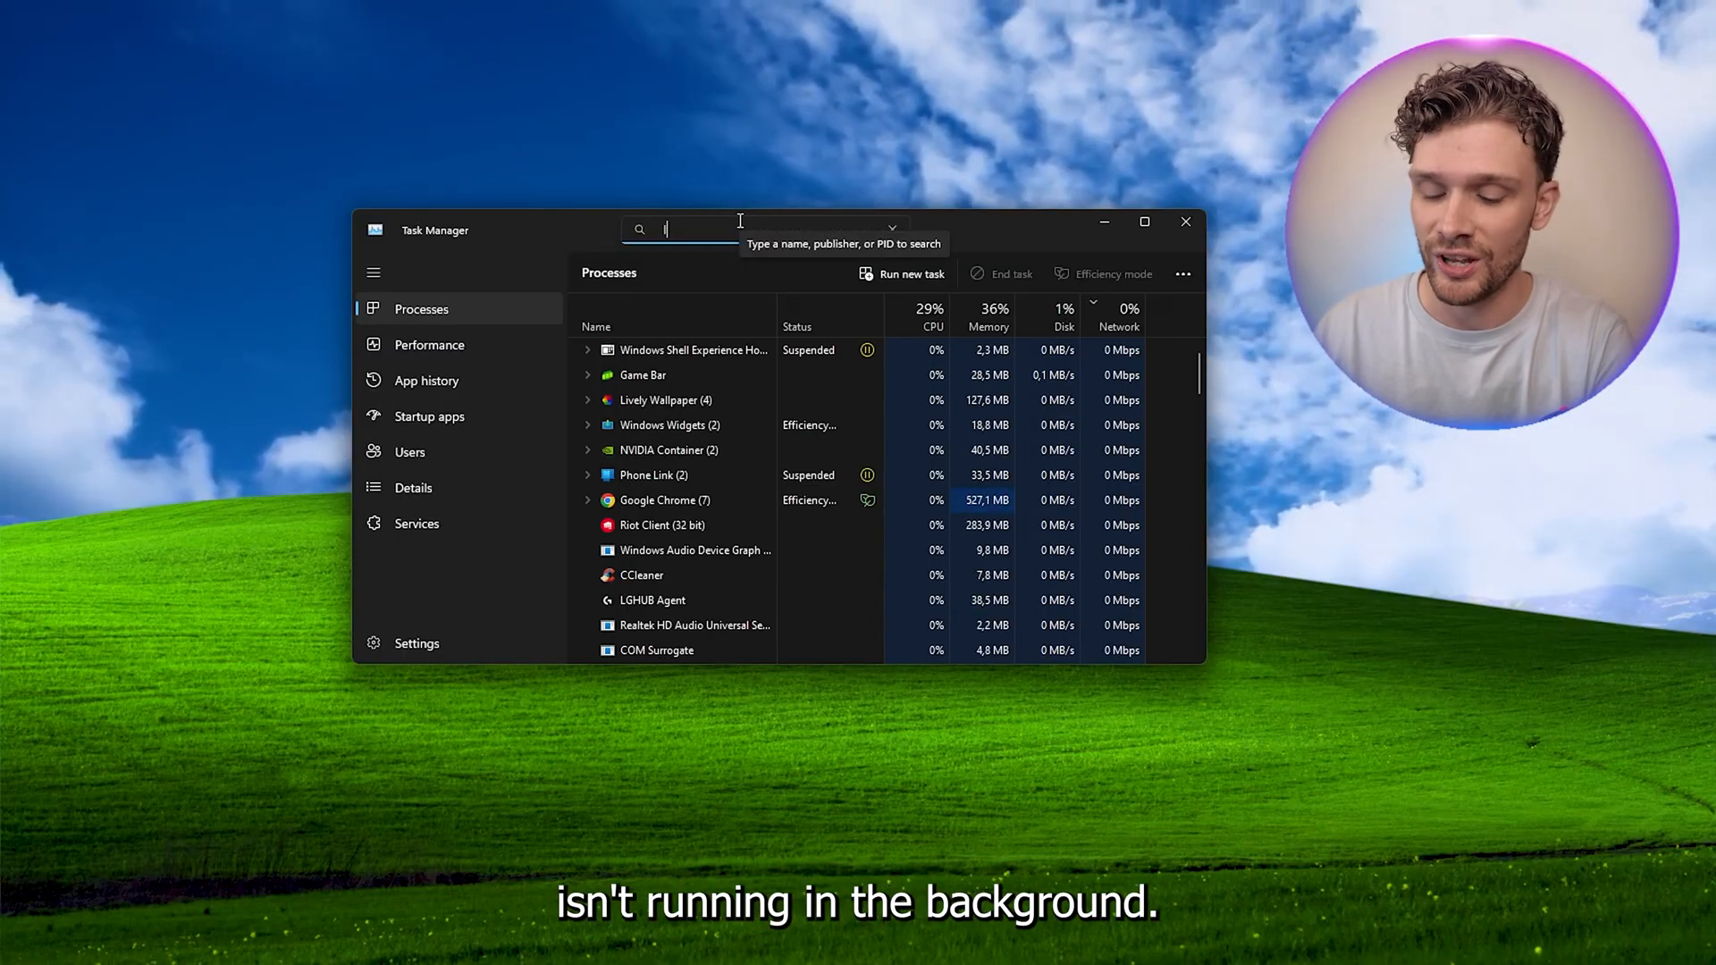
type("lea")
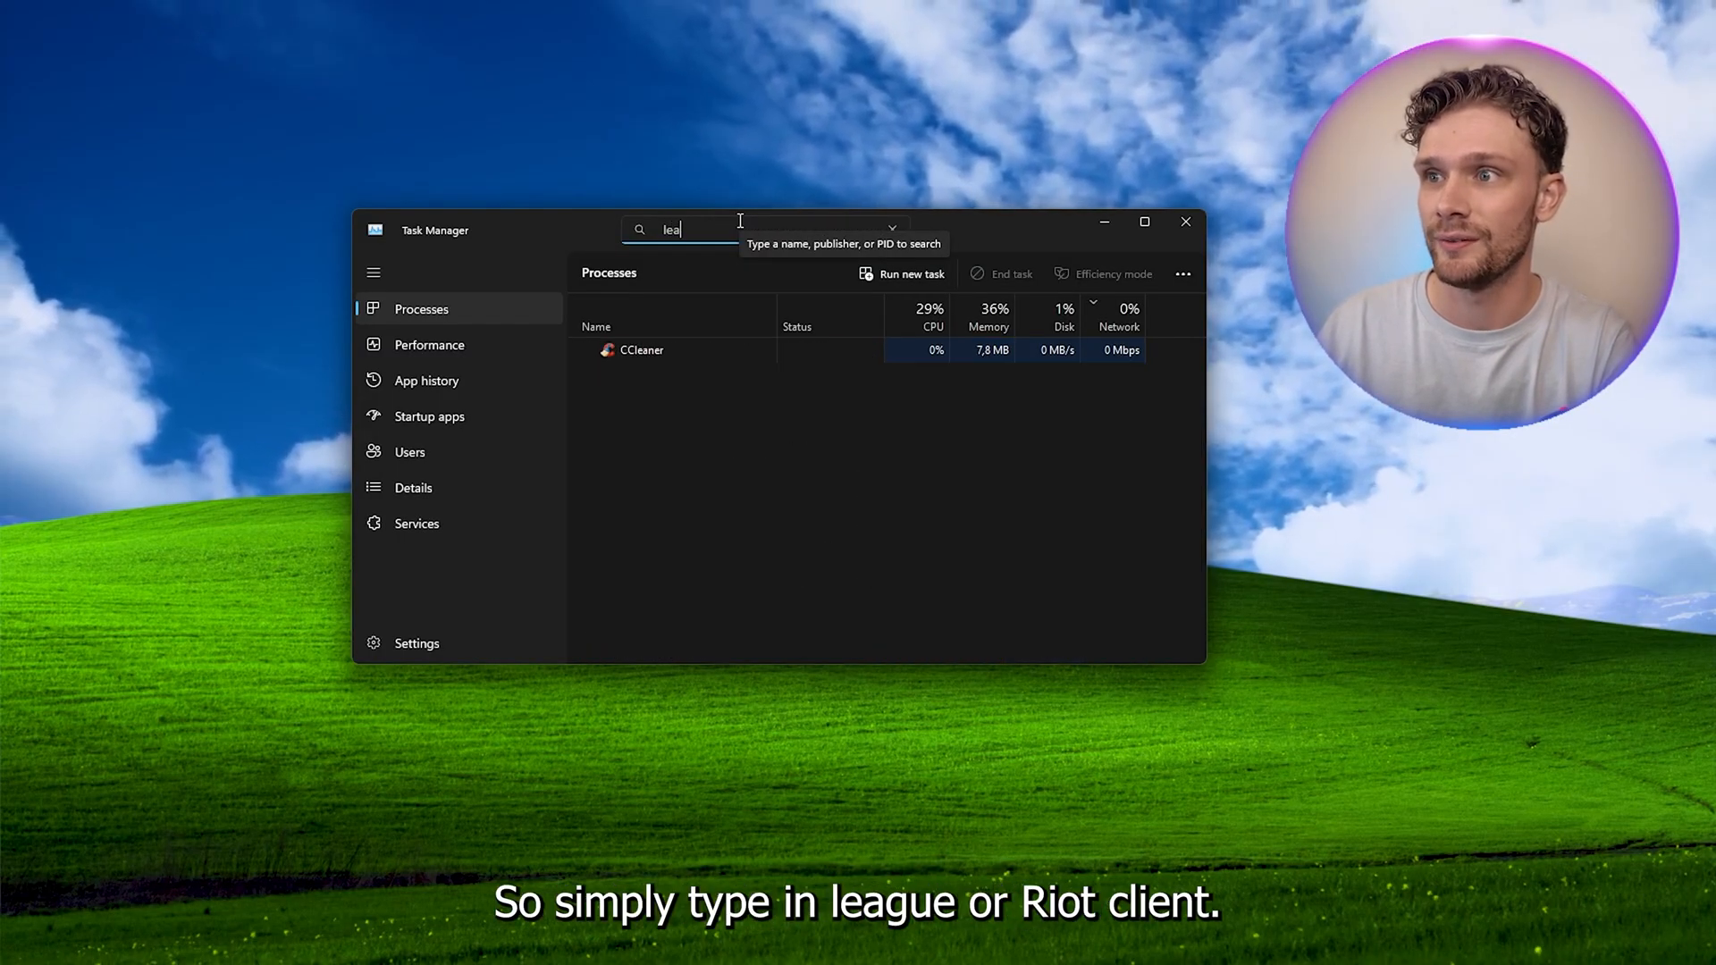
type("riot")
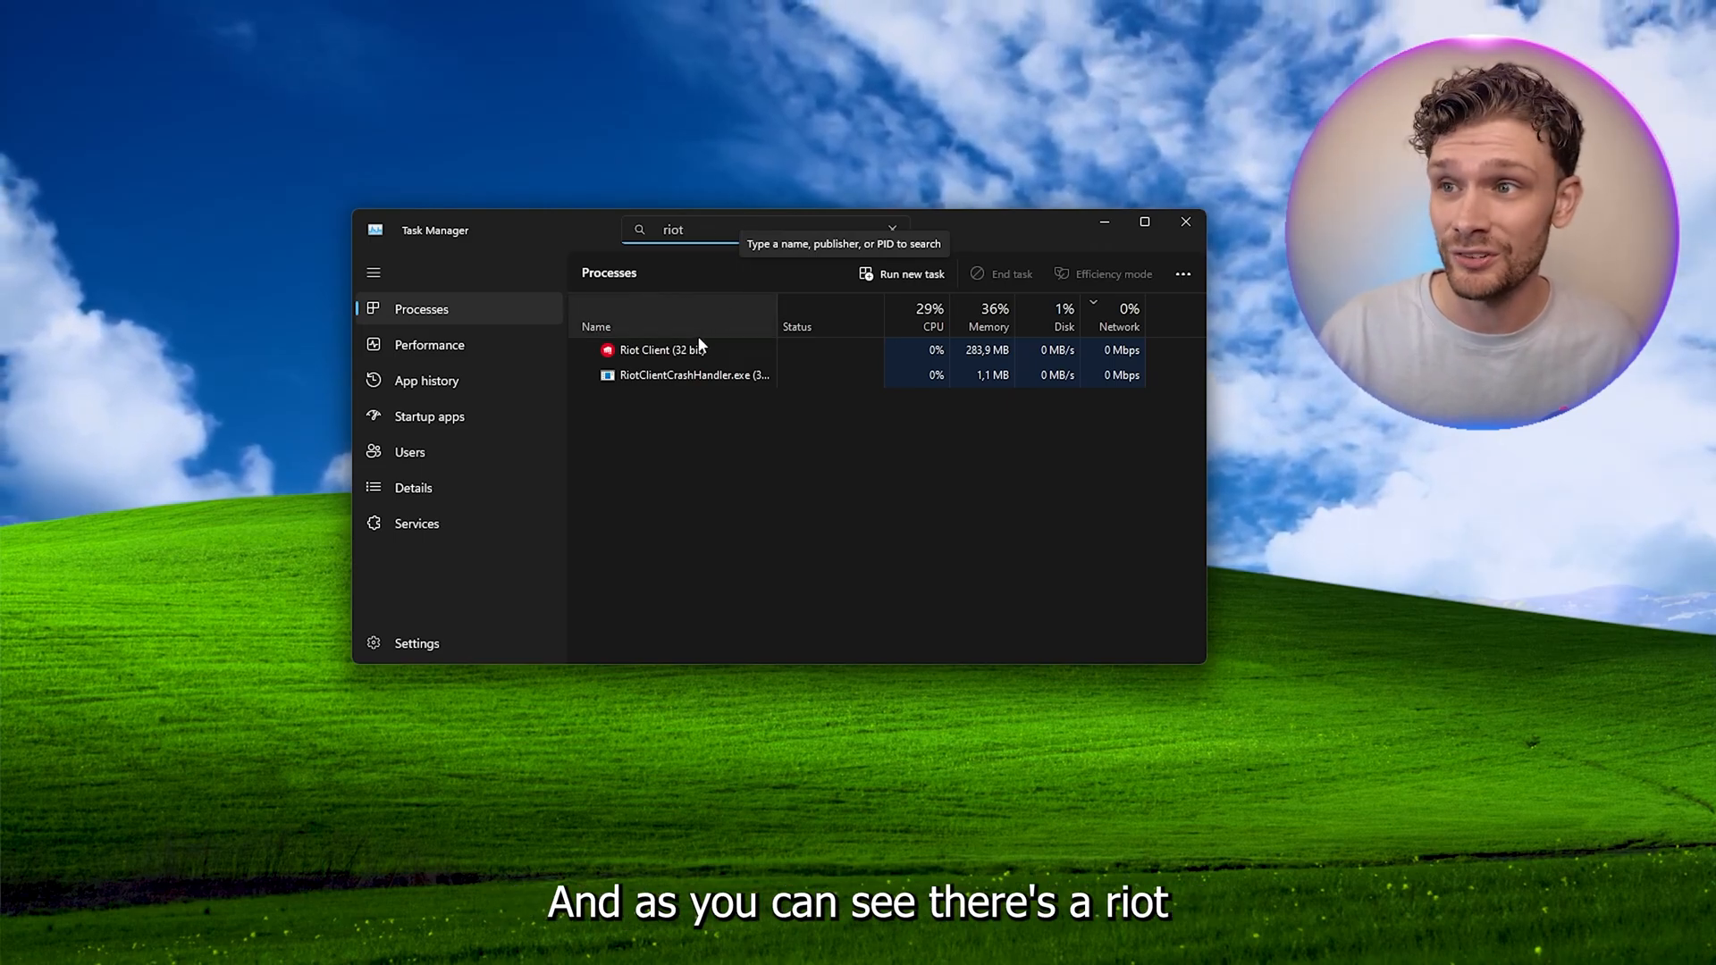
right_click(650, 350)
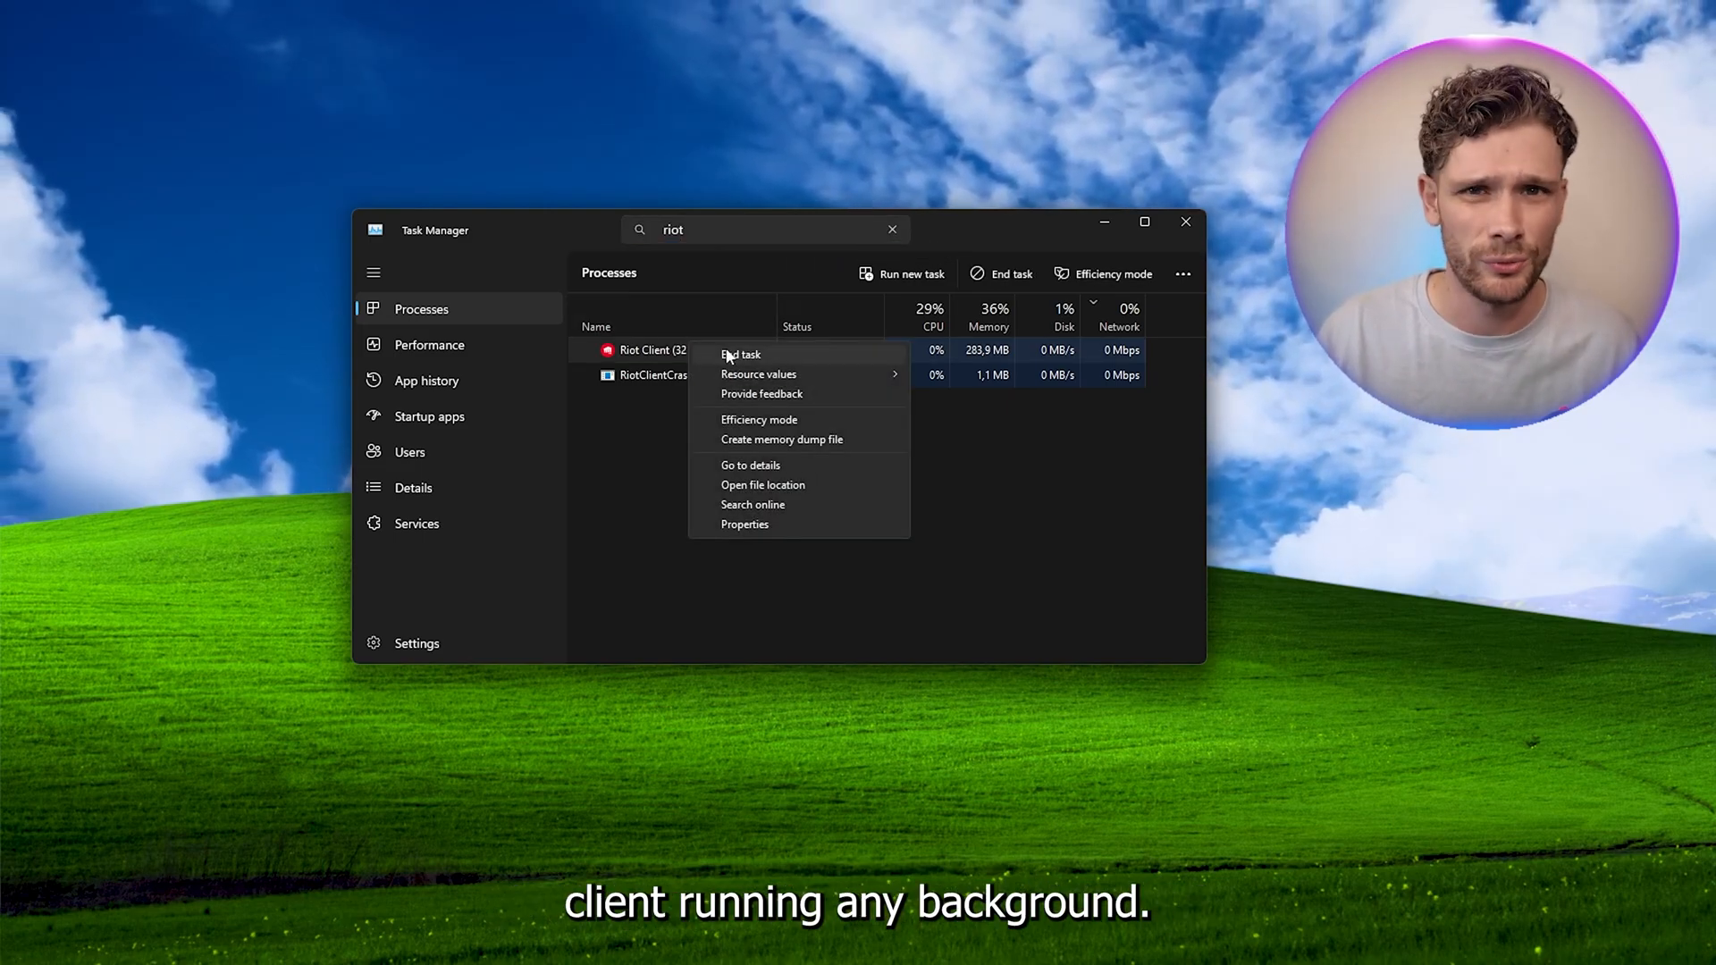
left_click(740, 354)
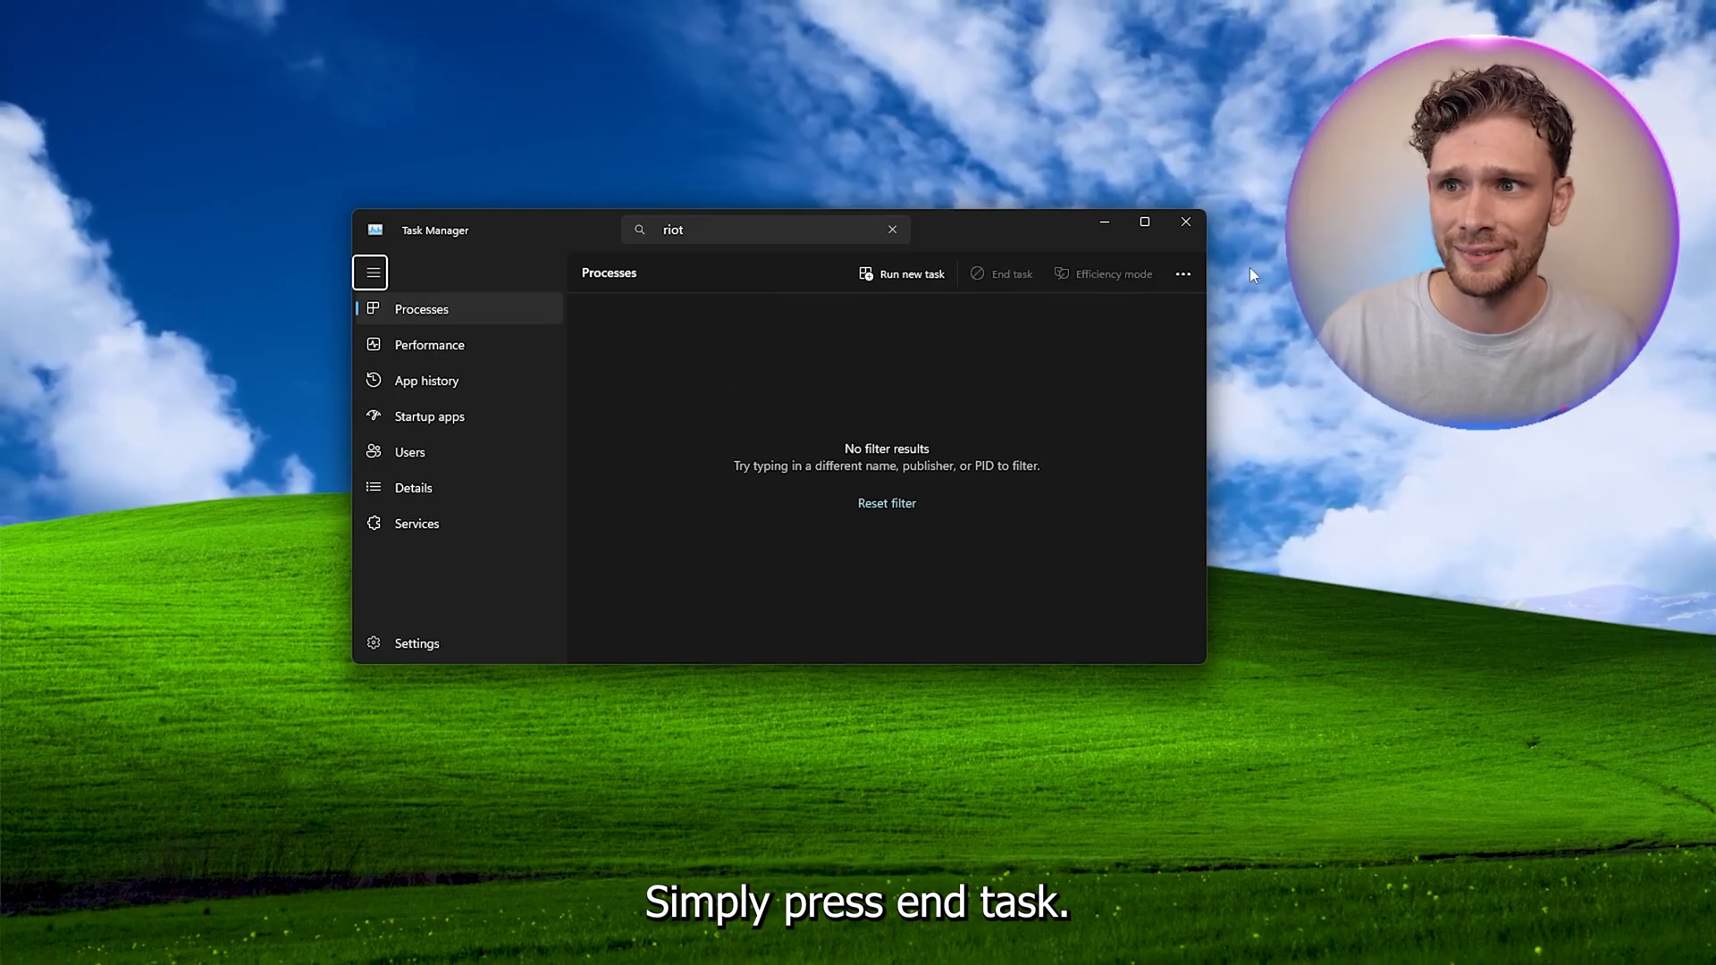
left_click(1187, 221)
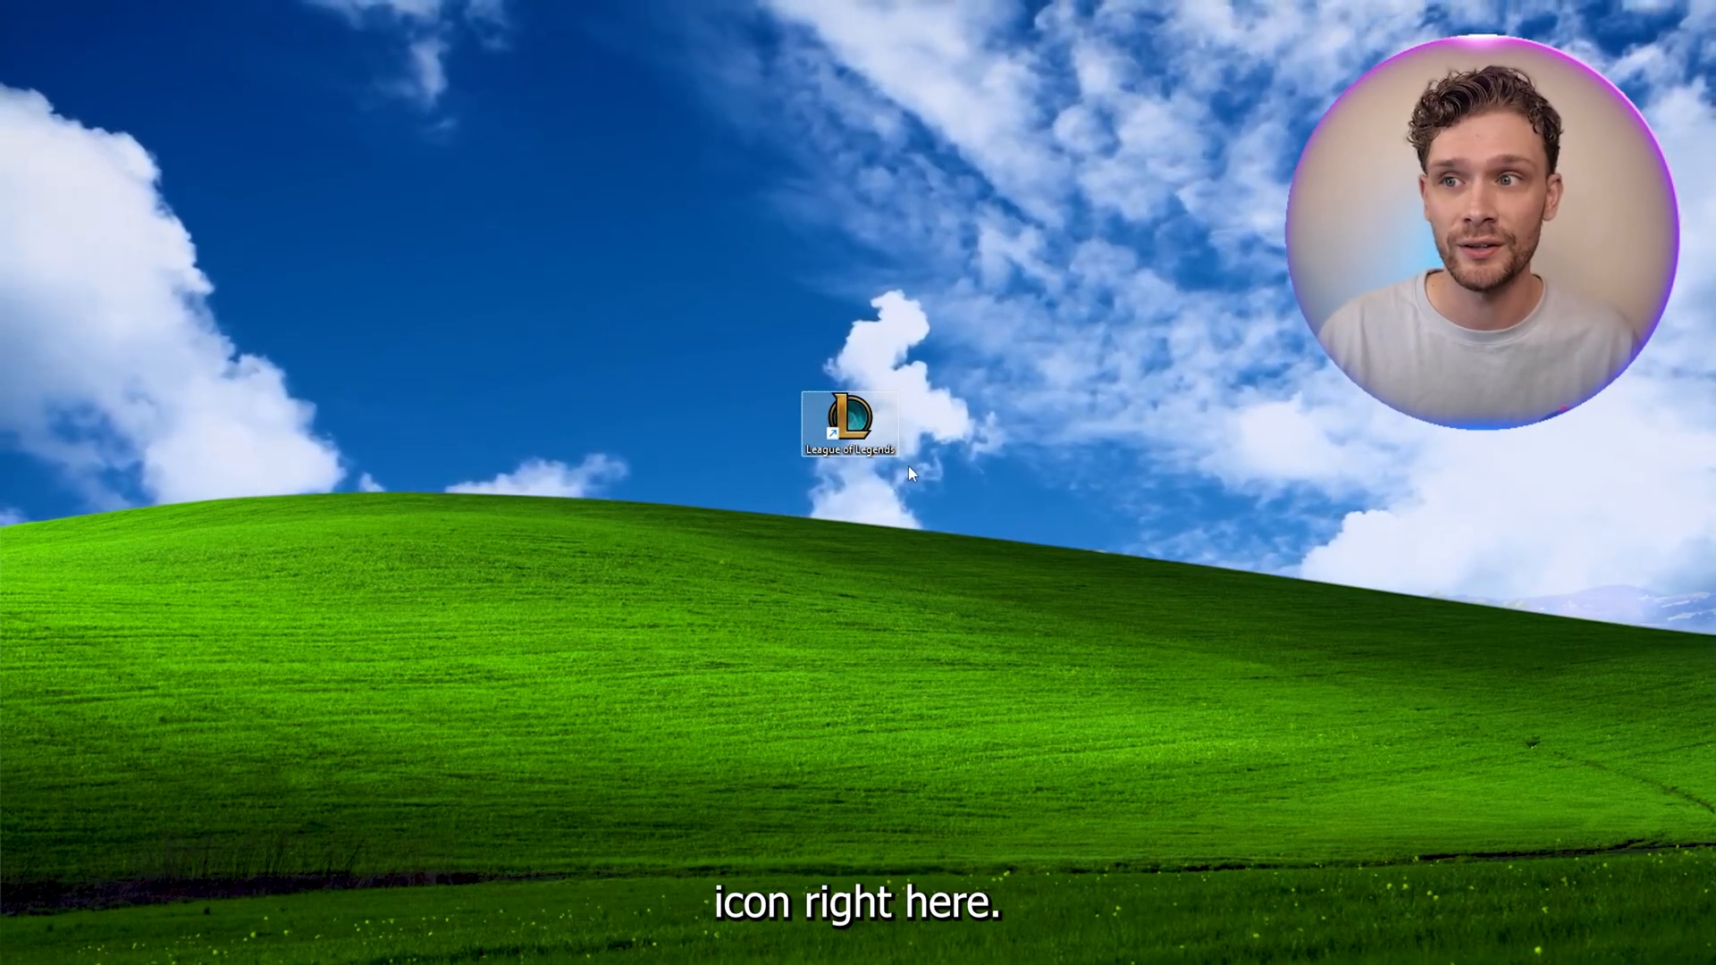
- Open the League of Legends shortcut's file location, the Riot Games folder, in File Explorer
left_click(720, 943)
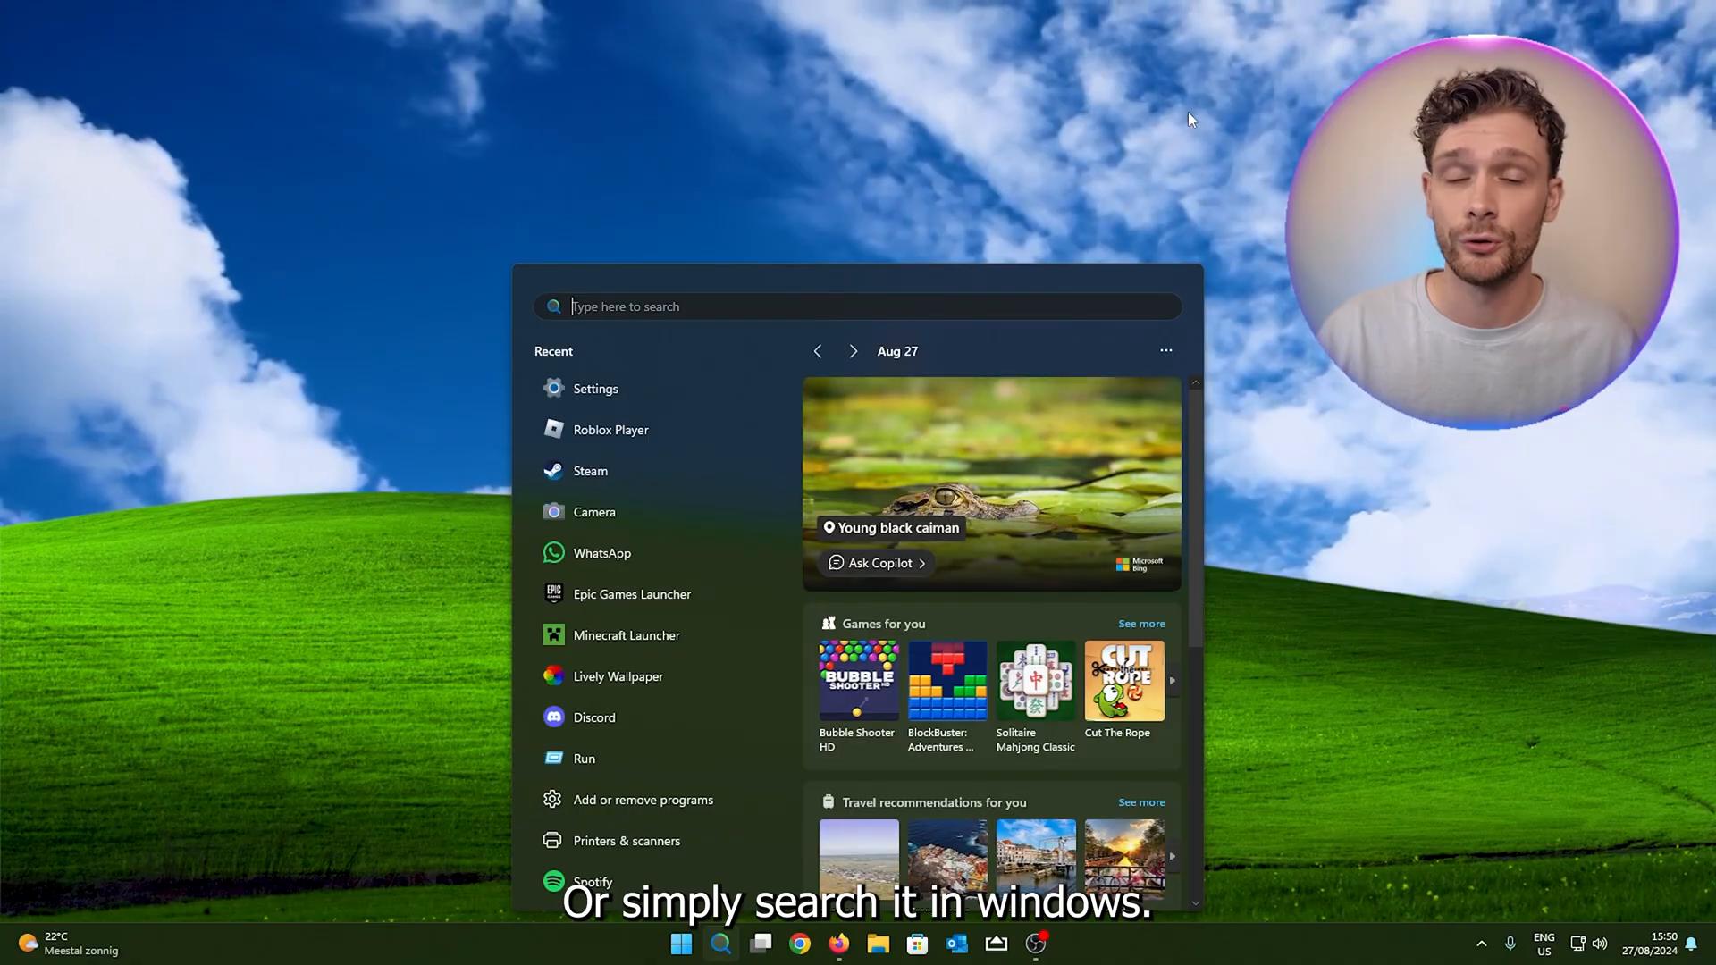
right_click(848, 420)
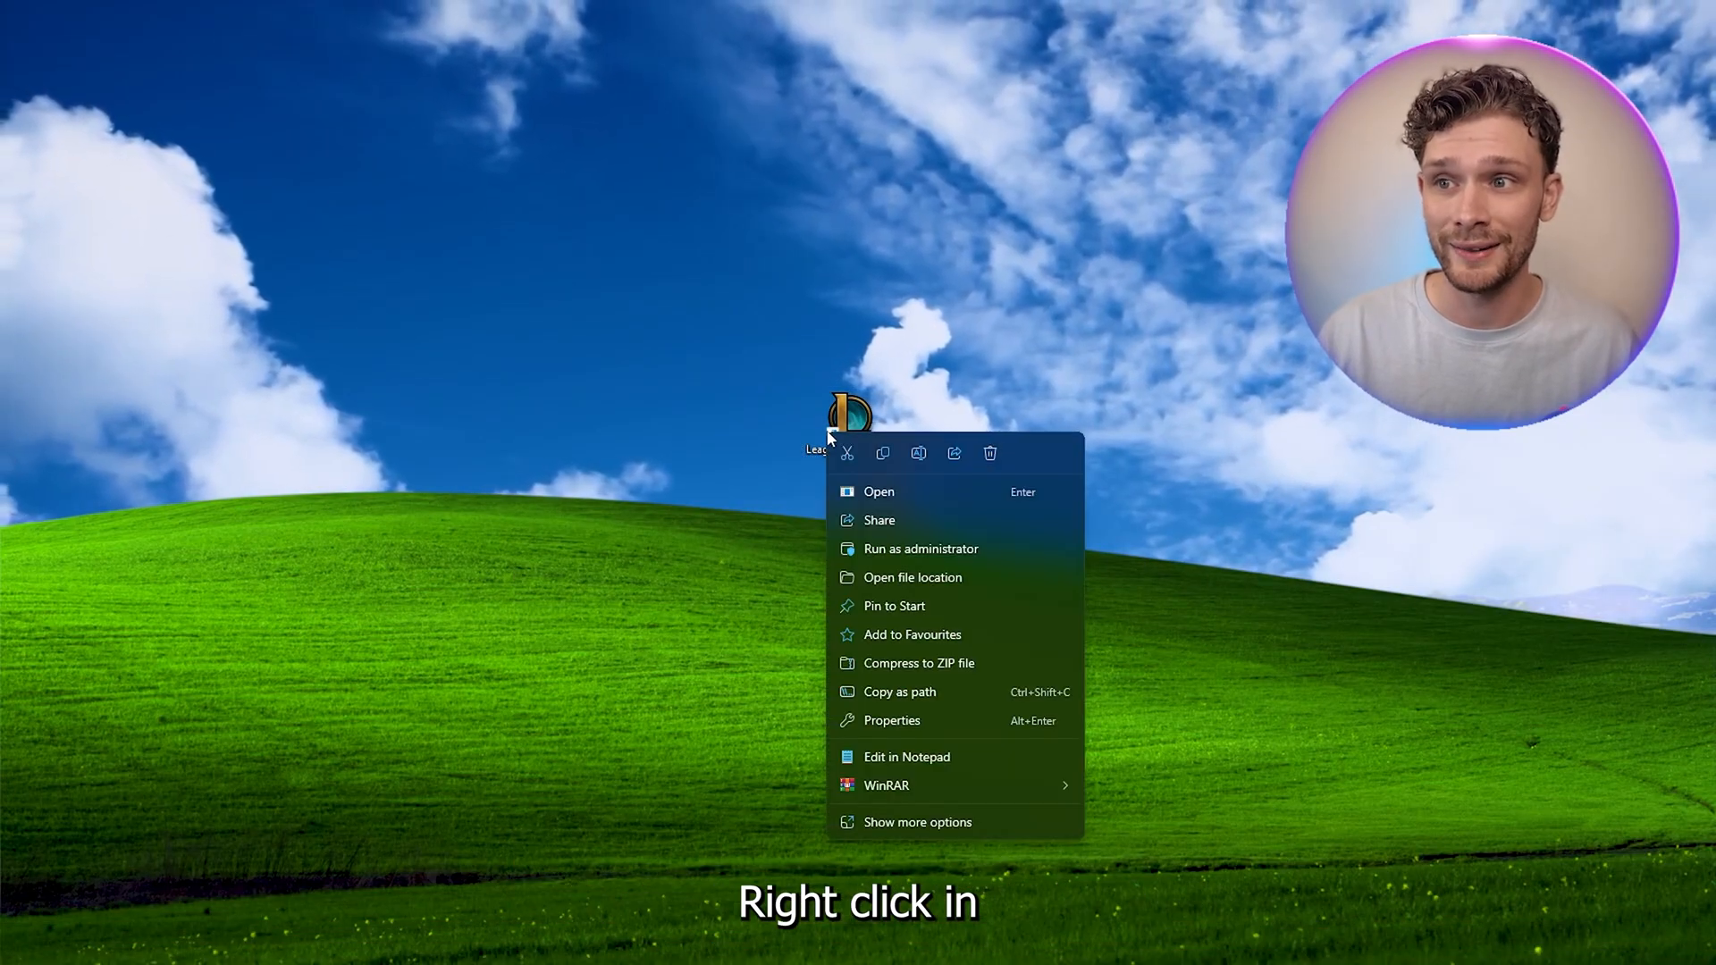
left_click(911, 578)
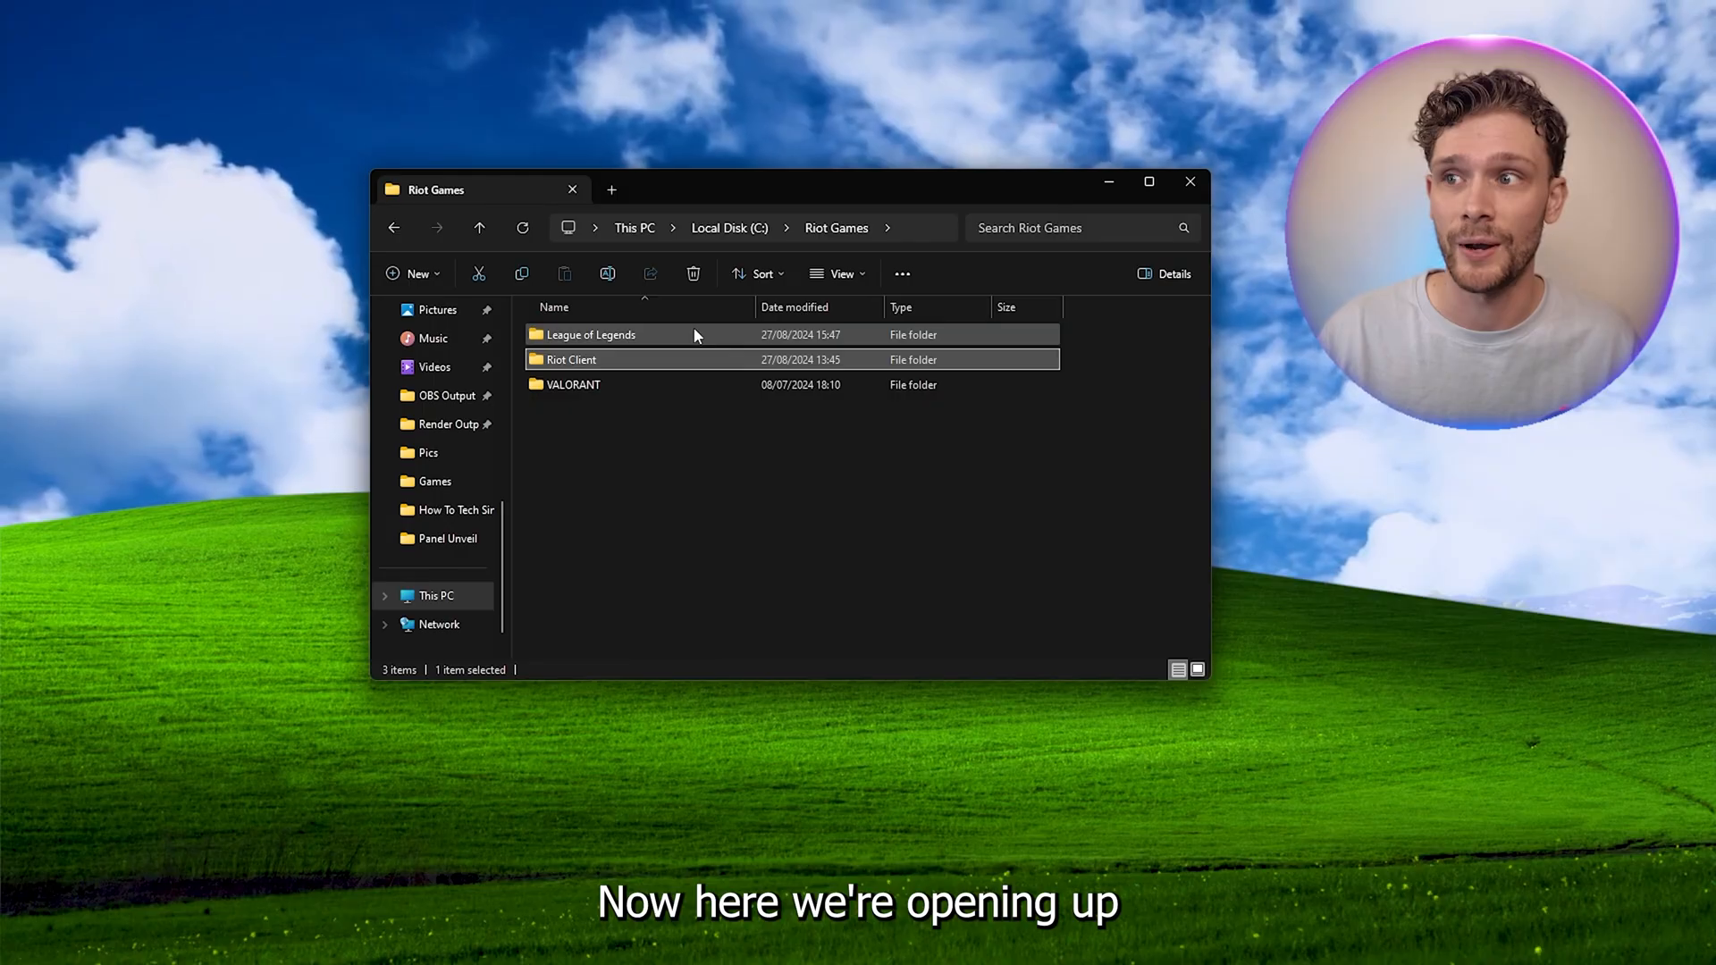
- Navigate into League of Legends\Game and bring up actions for League of Legends.exe
double_click(590, 334)
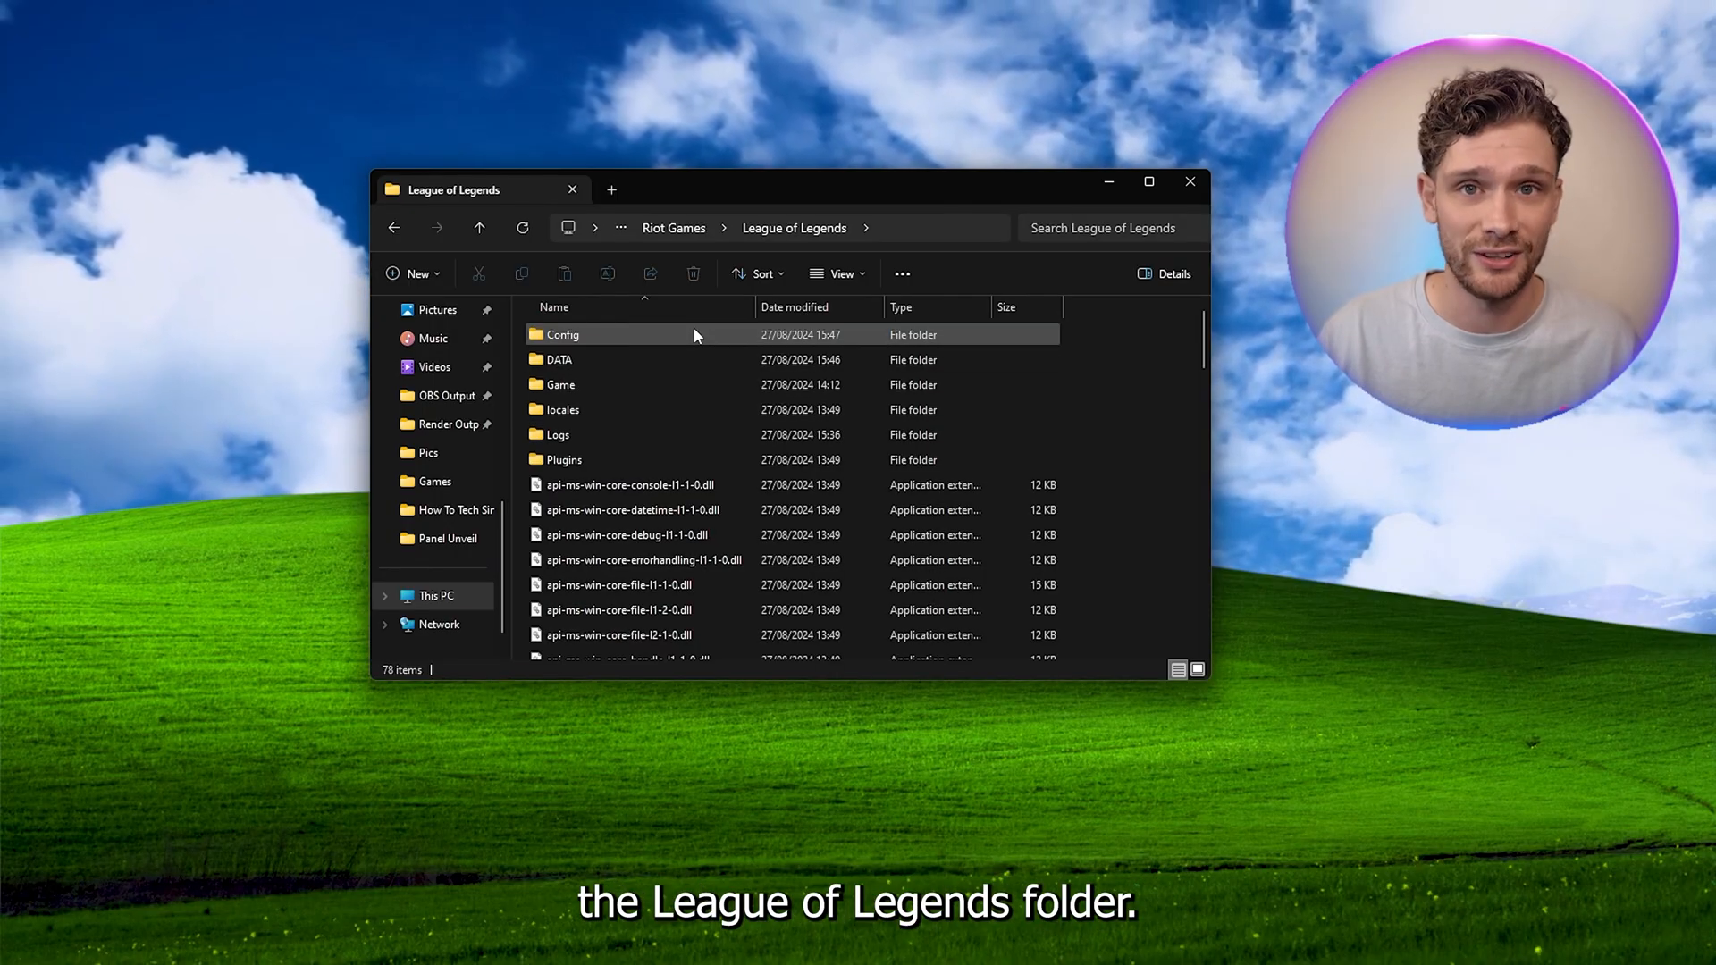
left_click(595, 384)
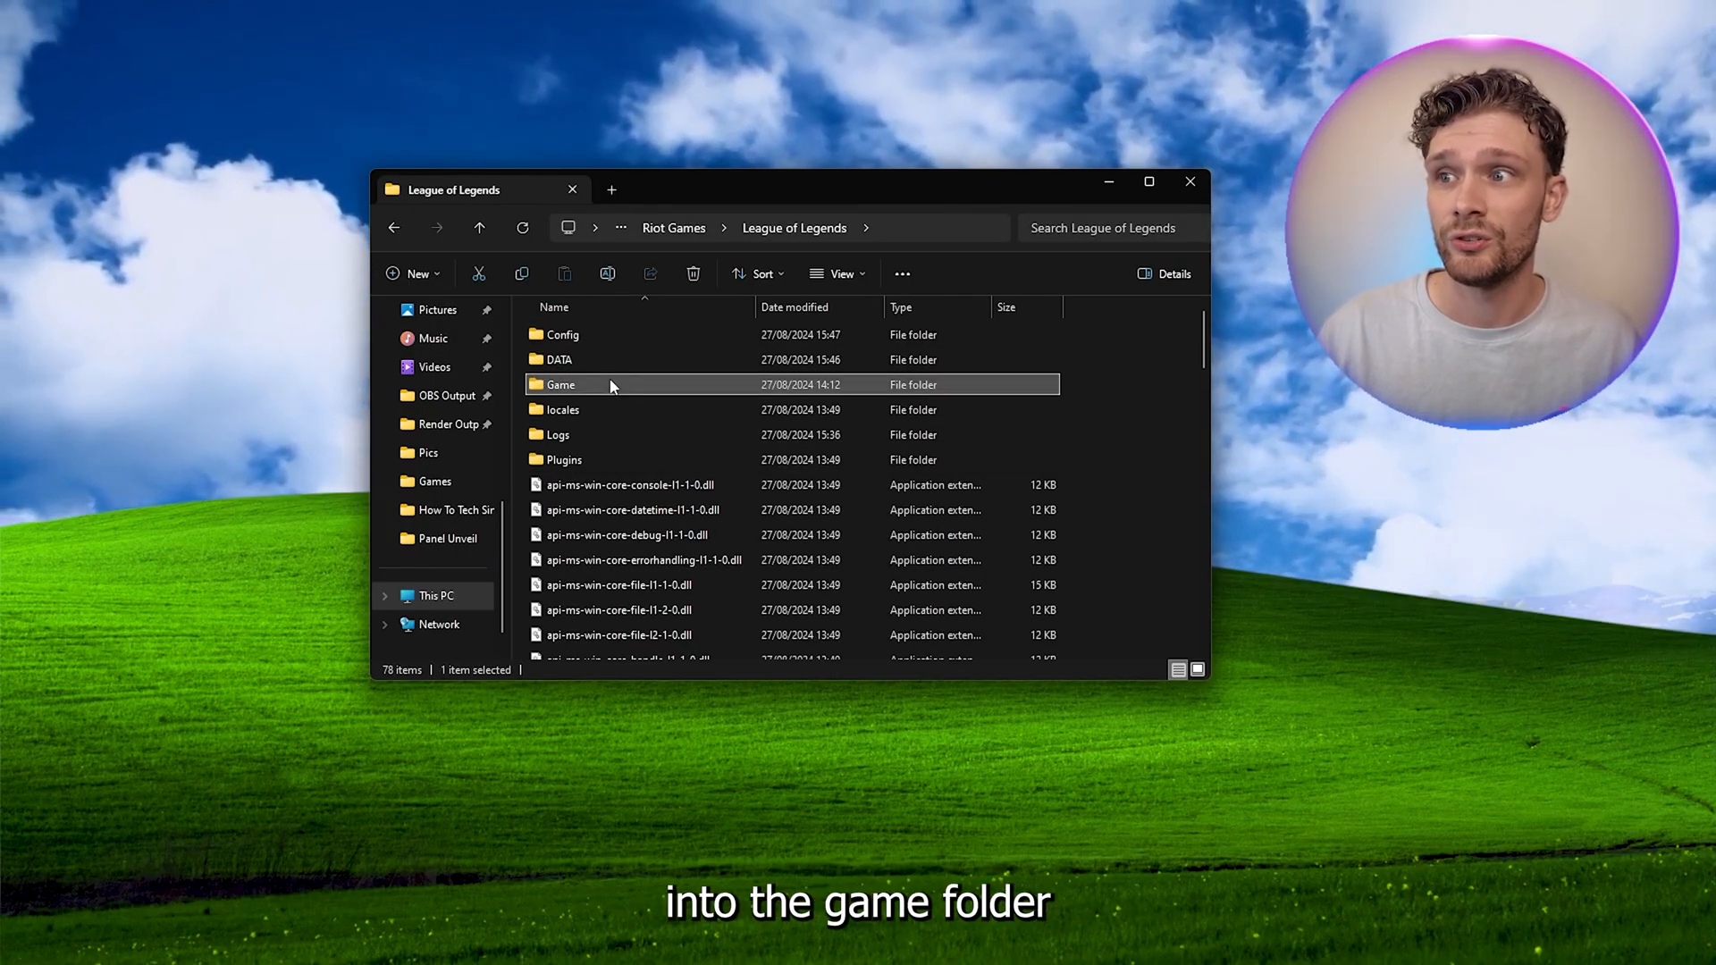
double_click(561, 384)
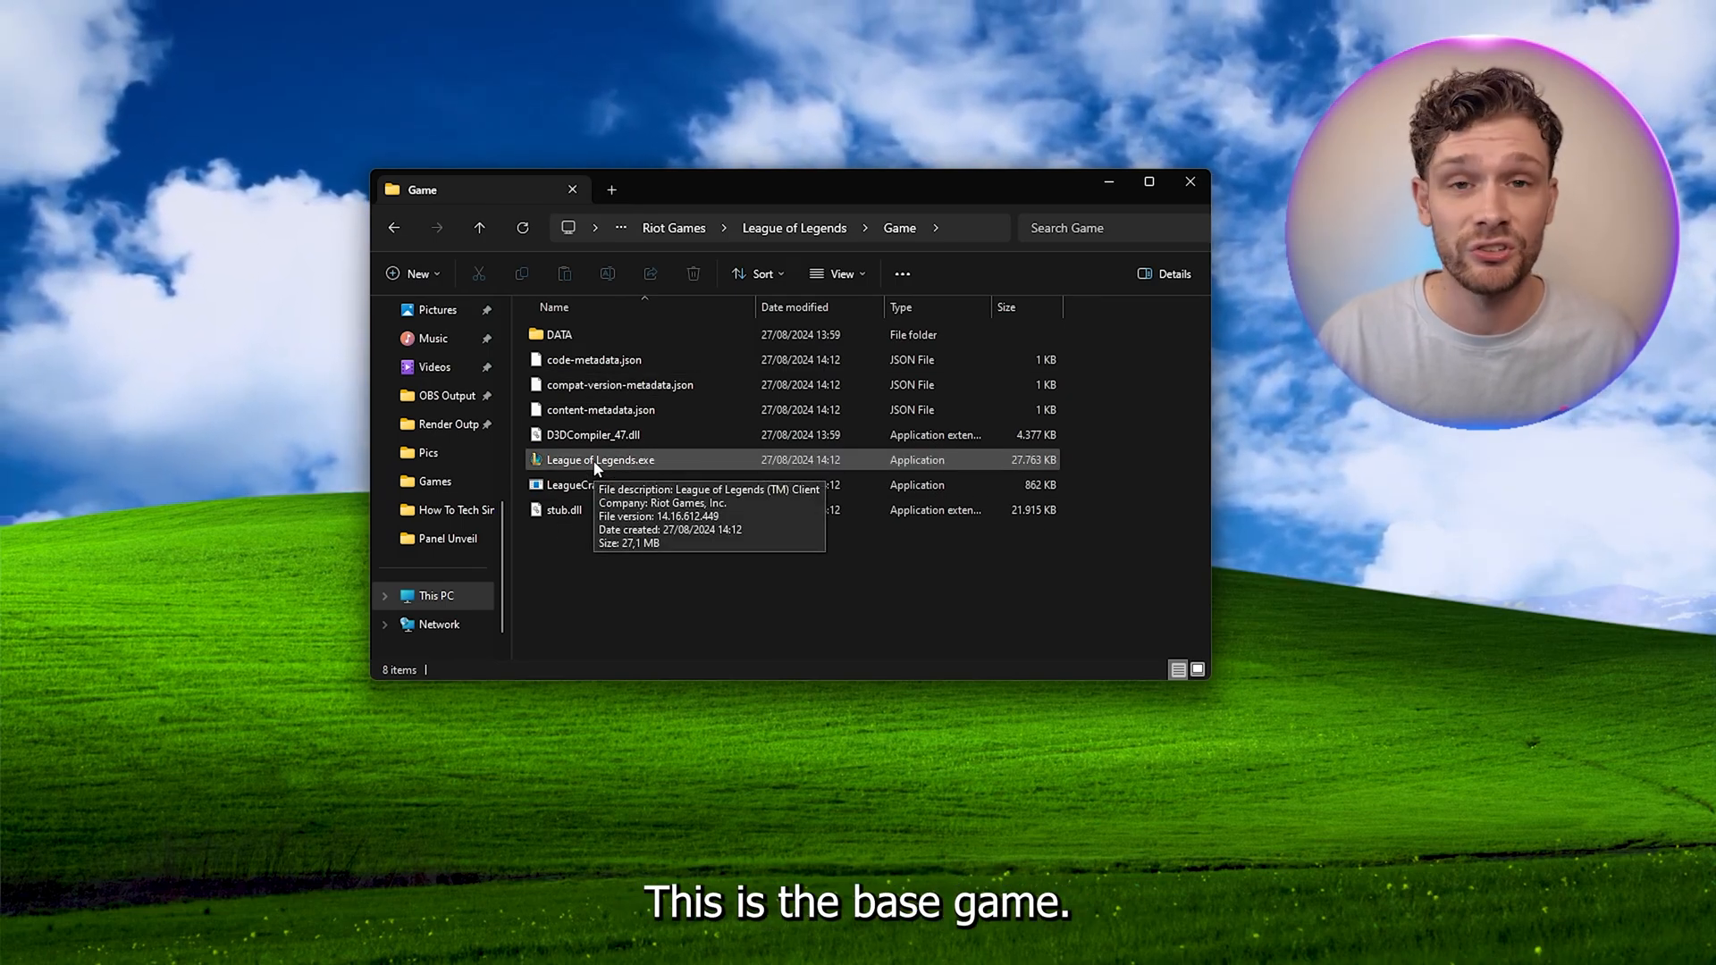
right_click(600, 459)
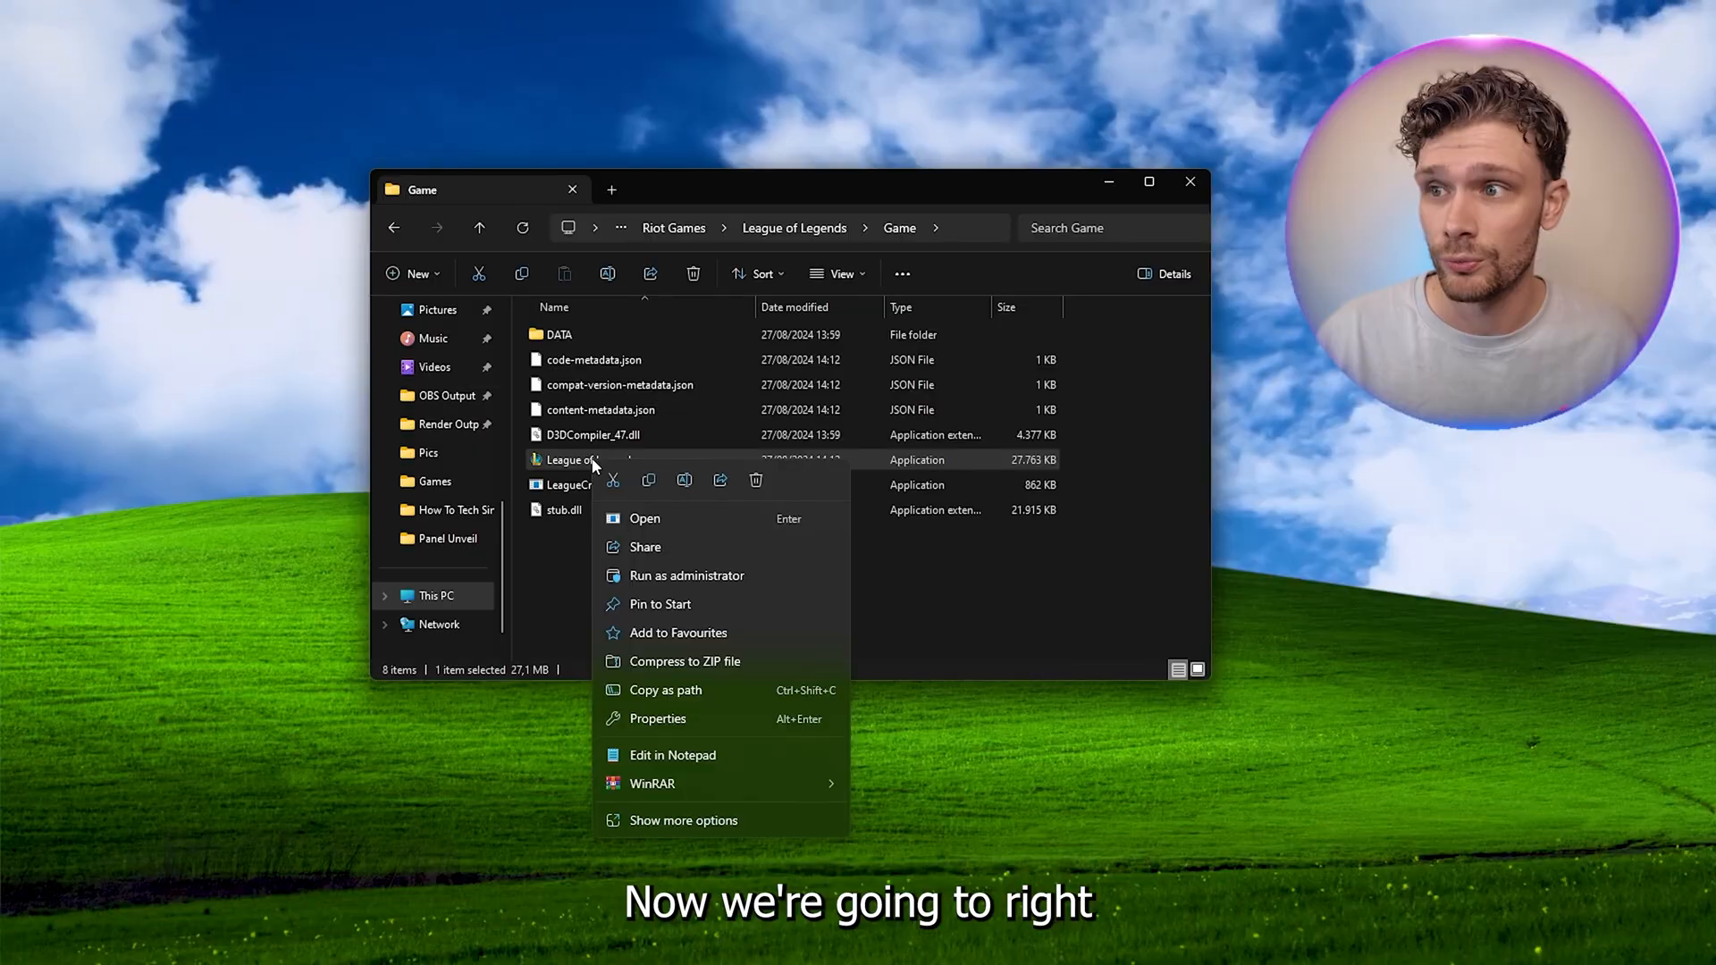
- In League of Legends.exe's Compatibility properties, tick run as administrator and disable full-screen optimisations
left_click(658, 719)
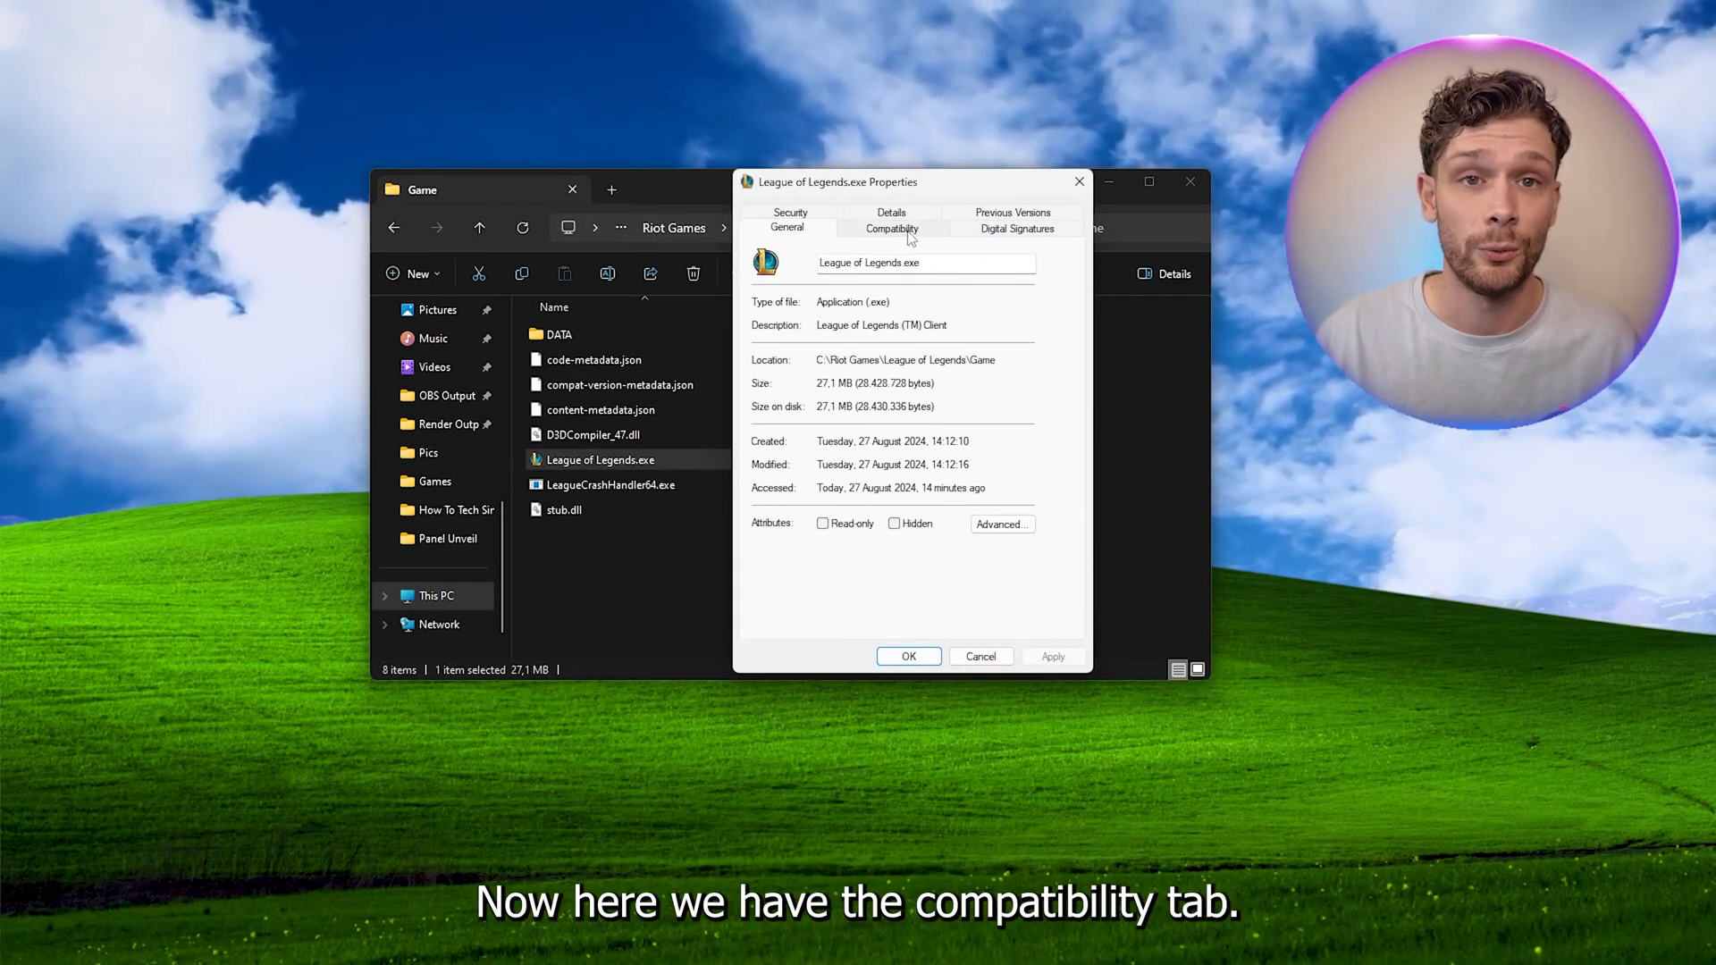
left_click(891, 229)
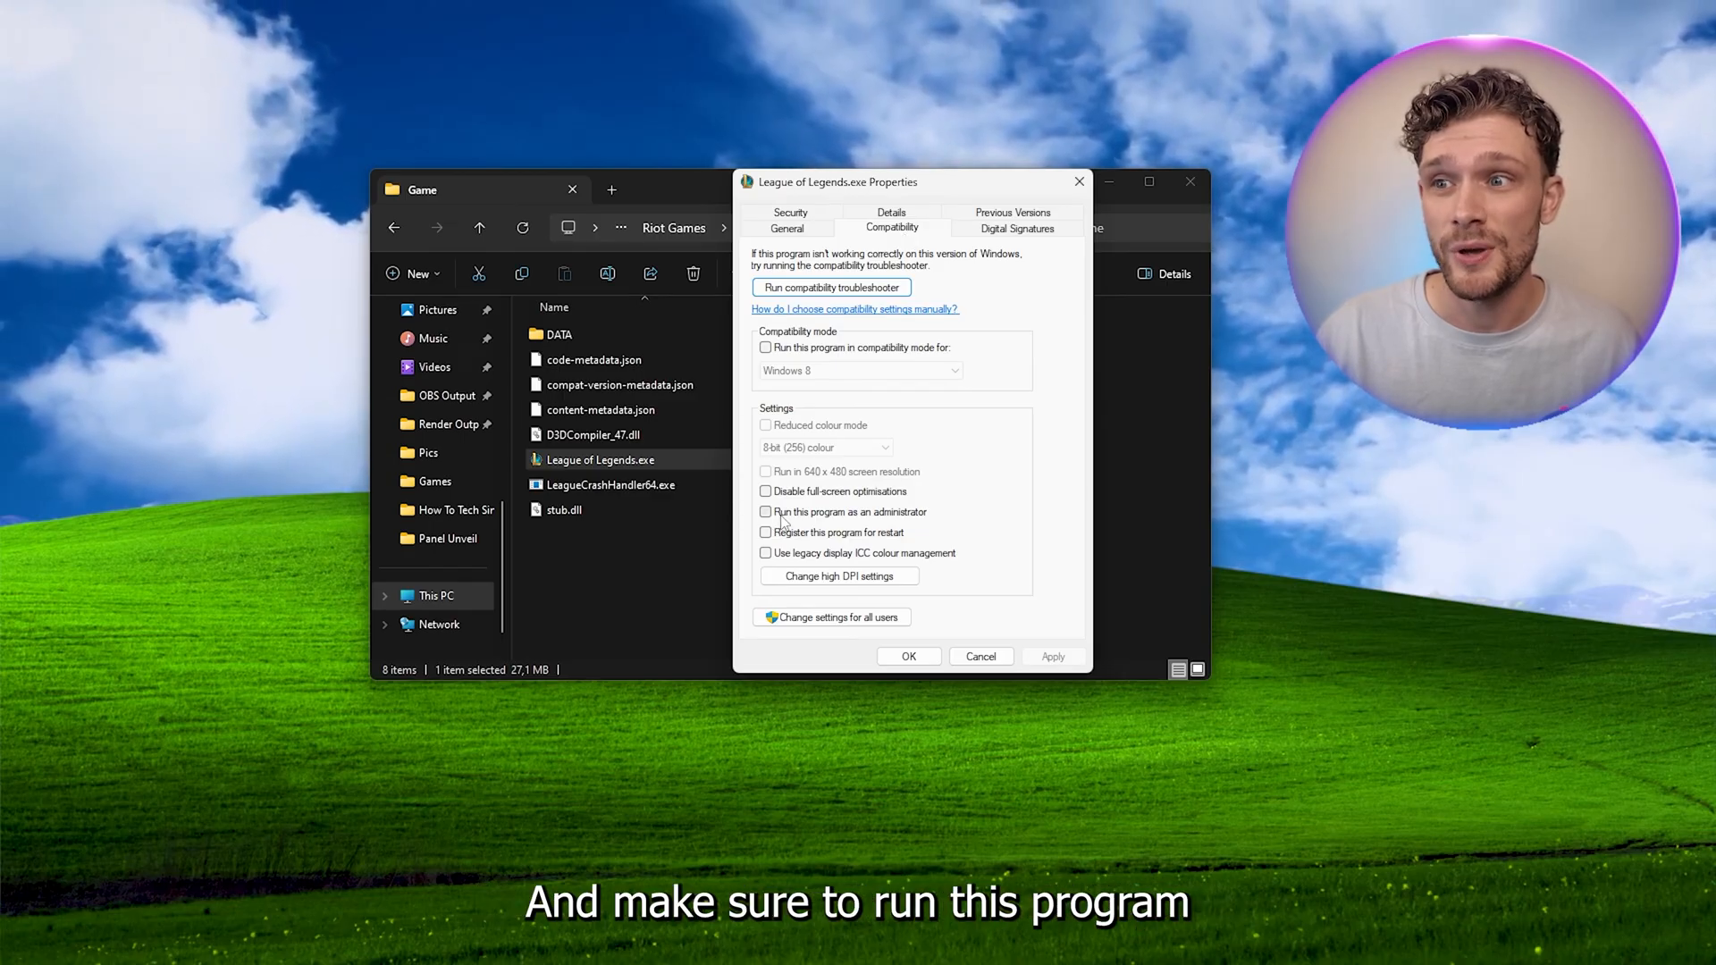
left_click(765, 512)
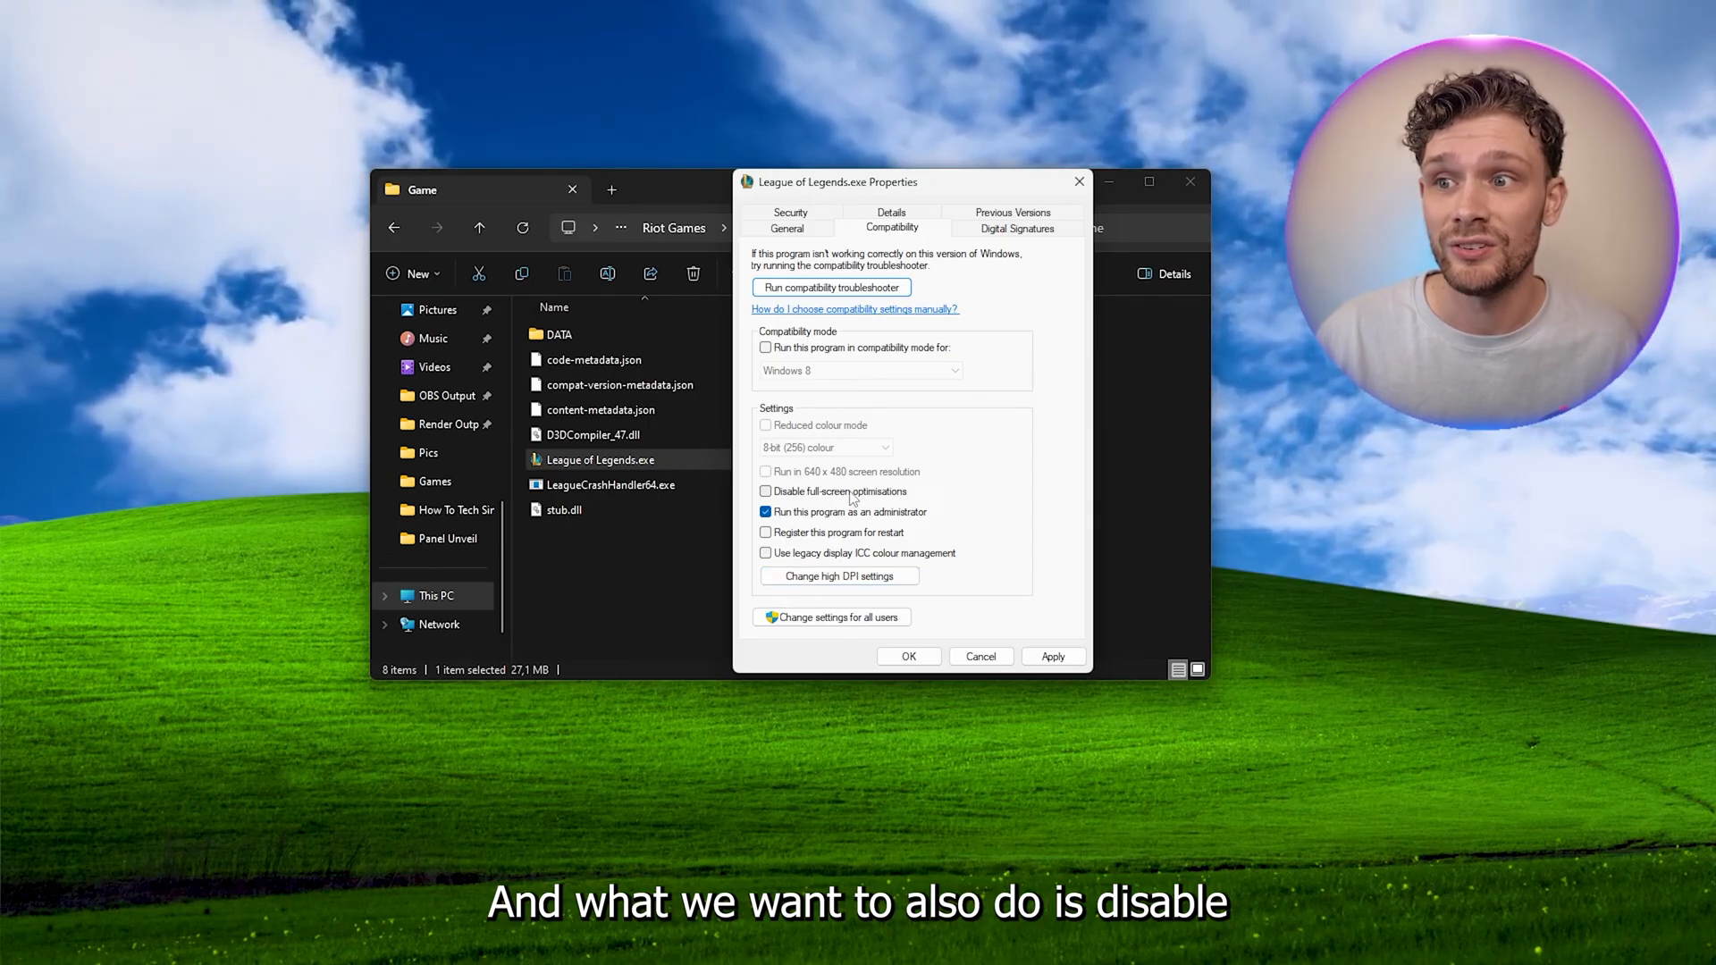
left_click(764, 492)
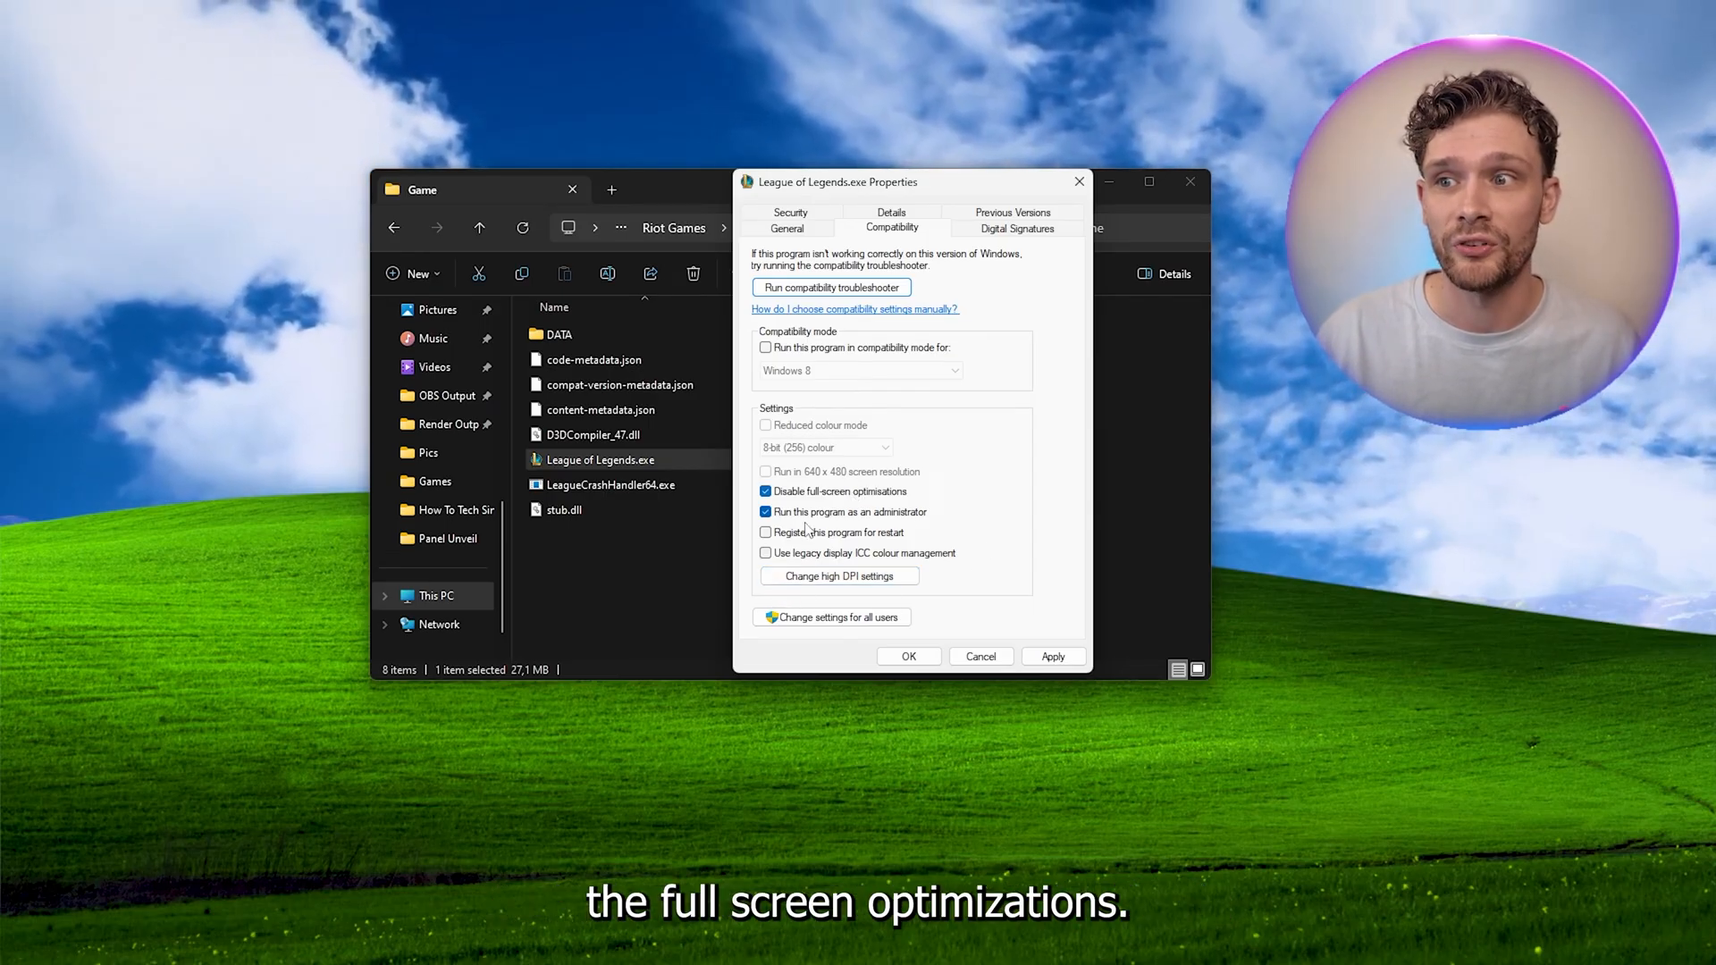
- Override high DPI scaling behaviour with Application and save the exe's properties
left_click(839, 575)
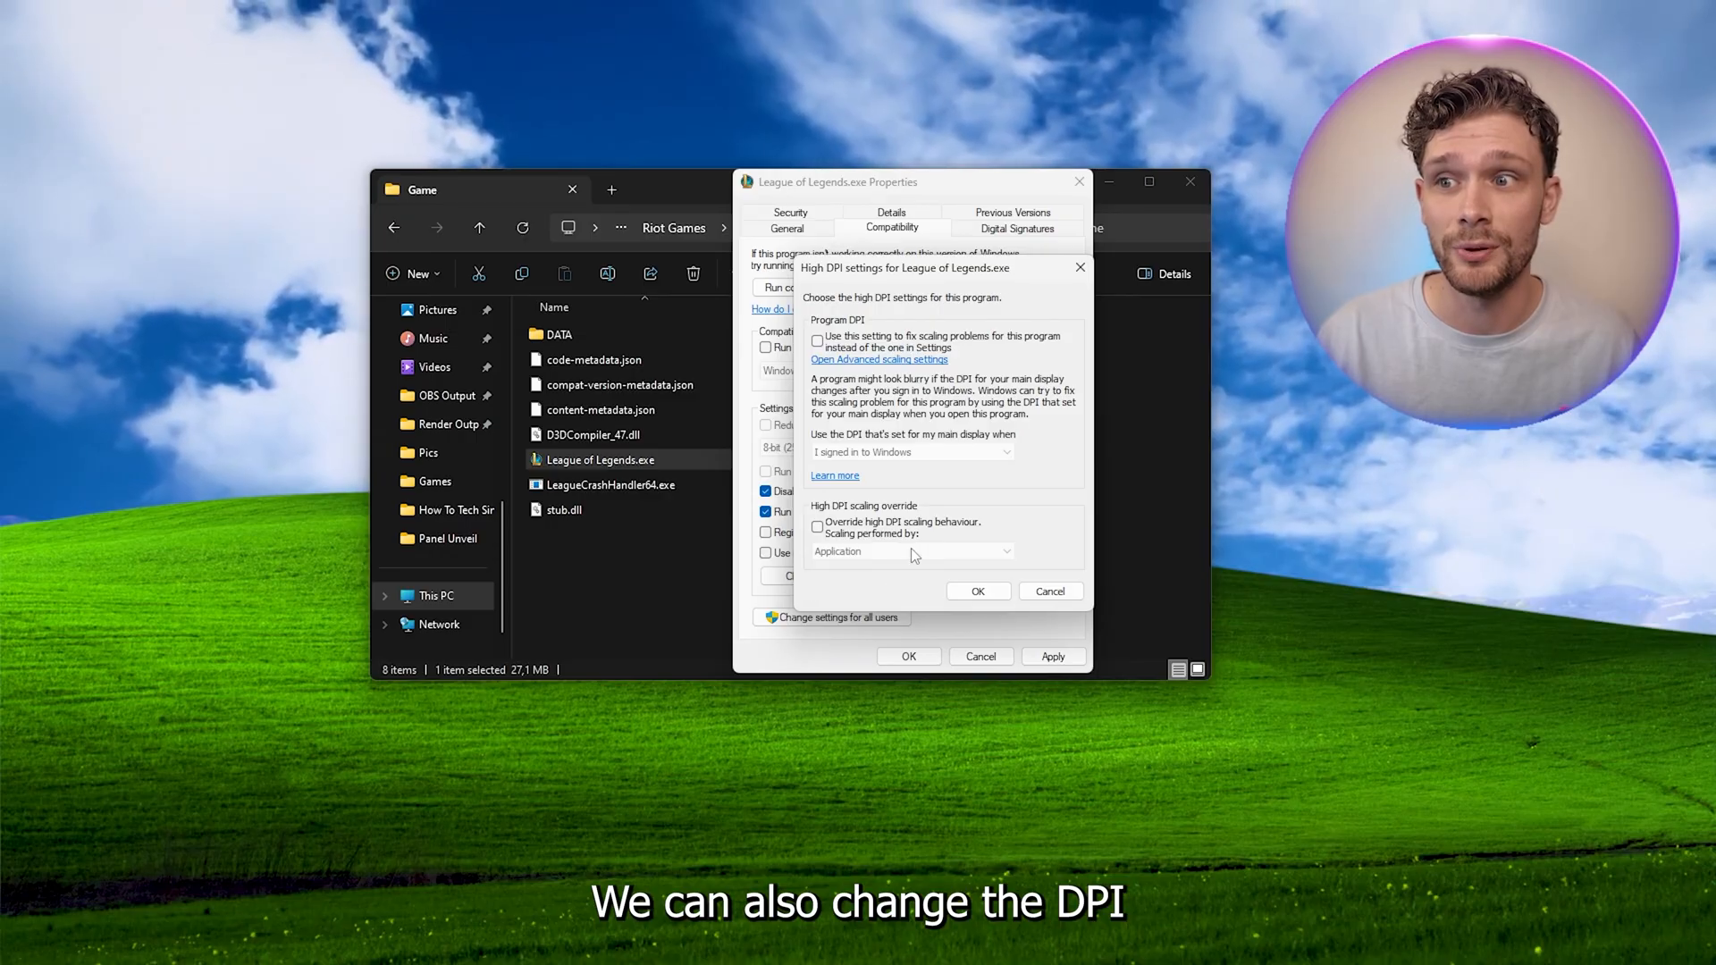
left_click(816, 525)
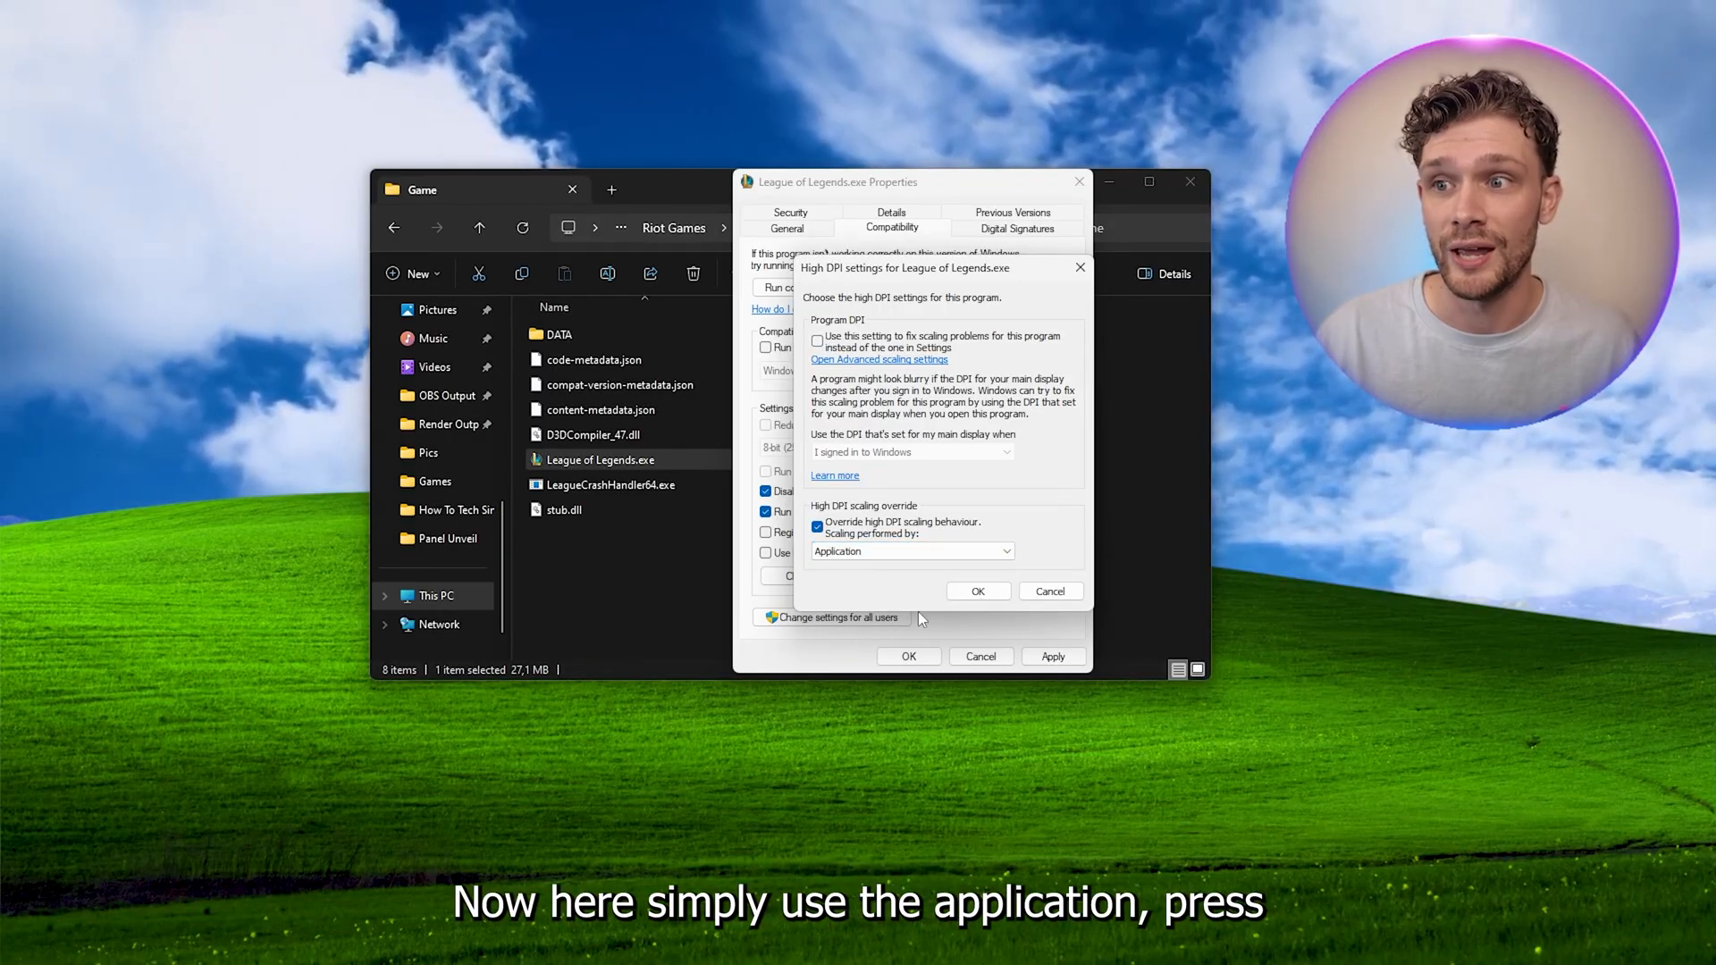
left_click(977, 590)
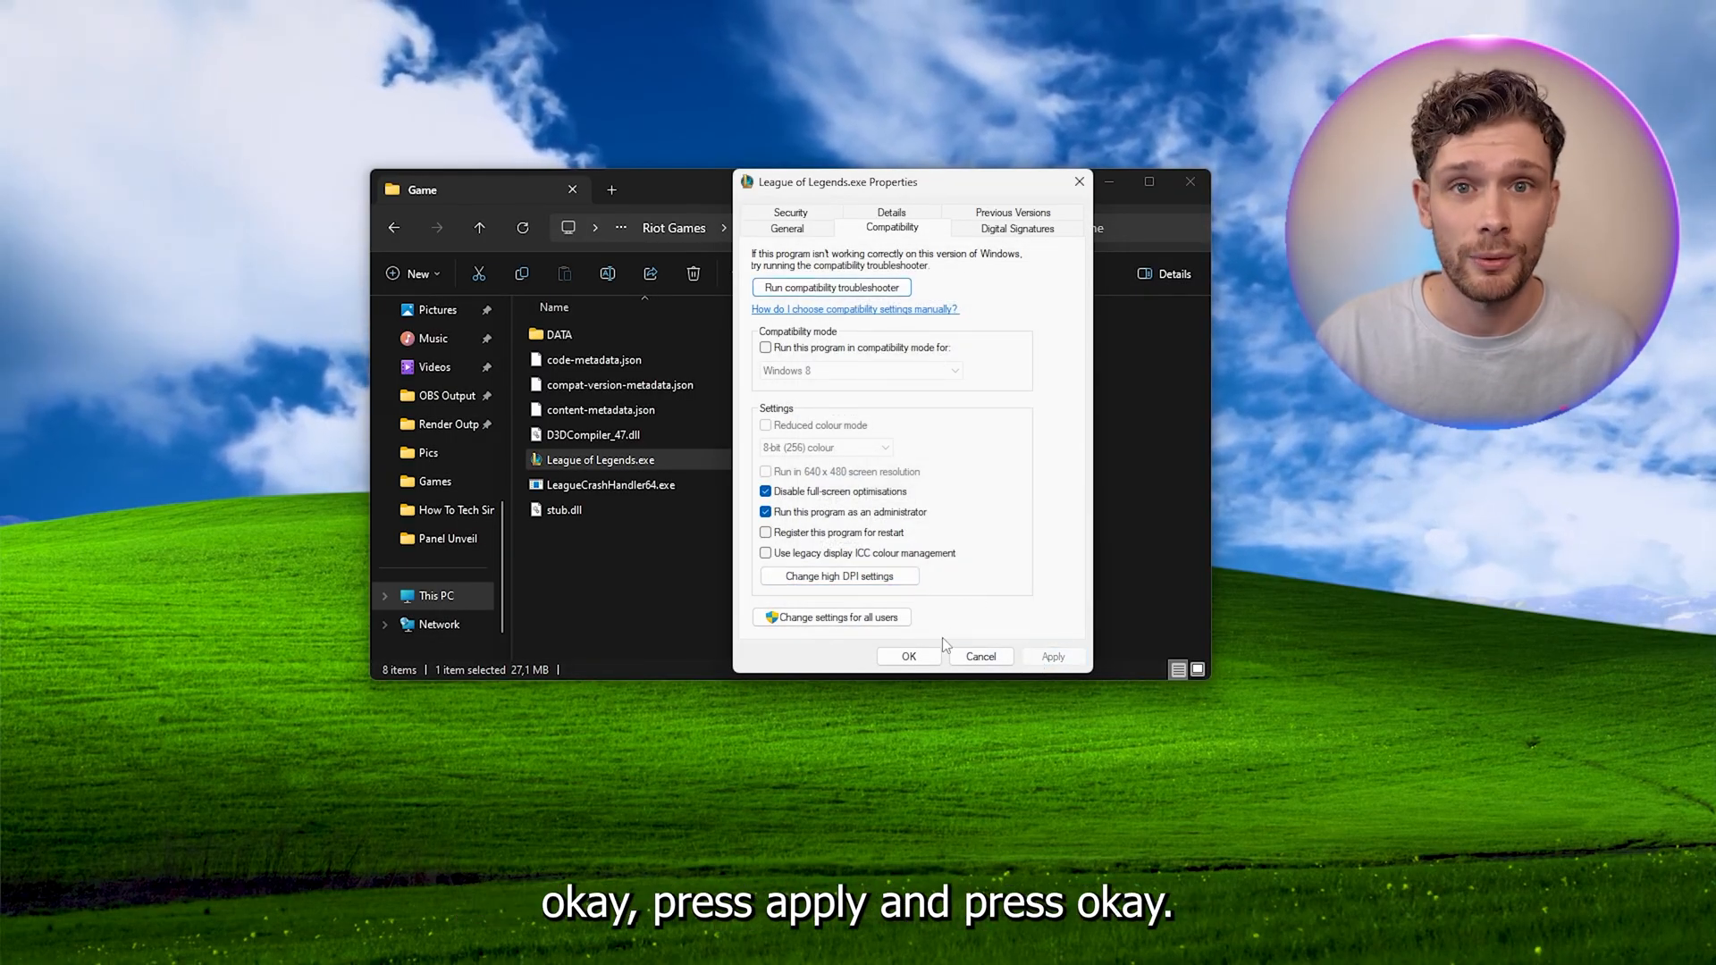
left_click(907, 656)
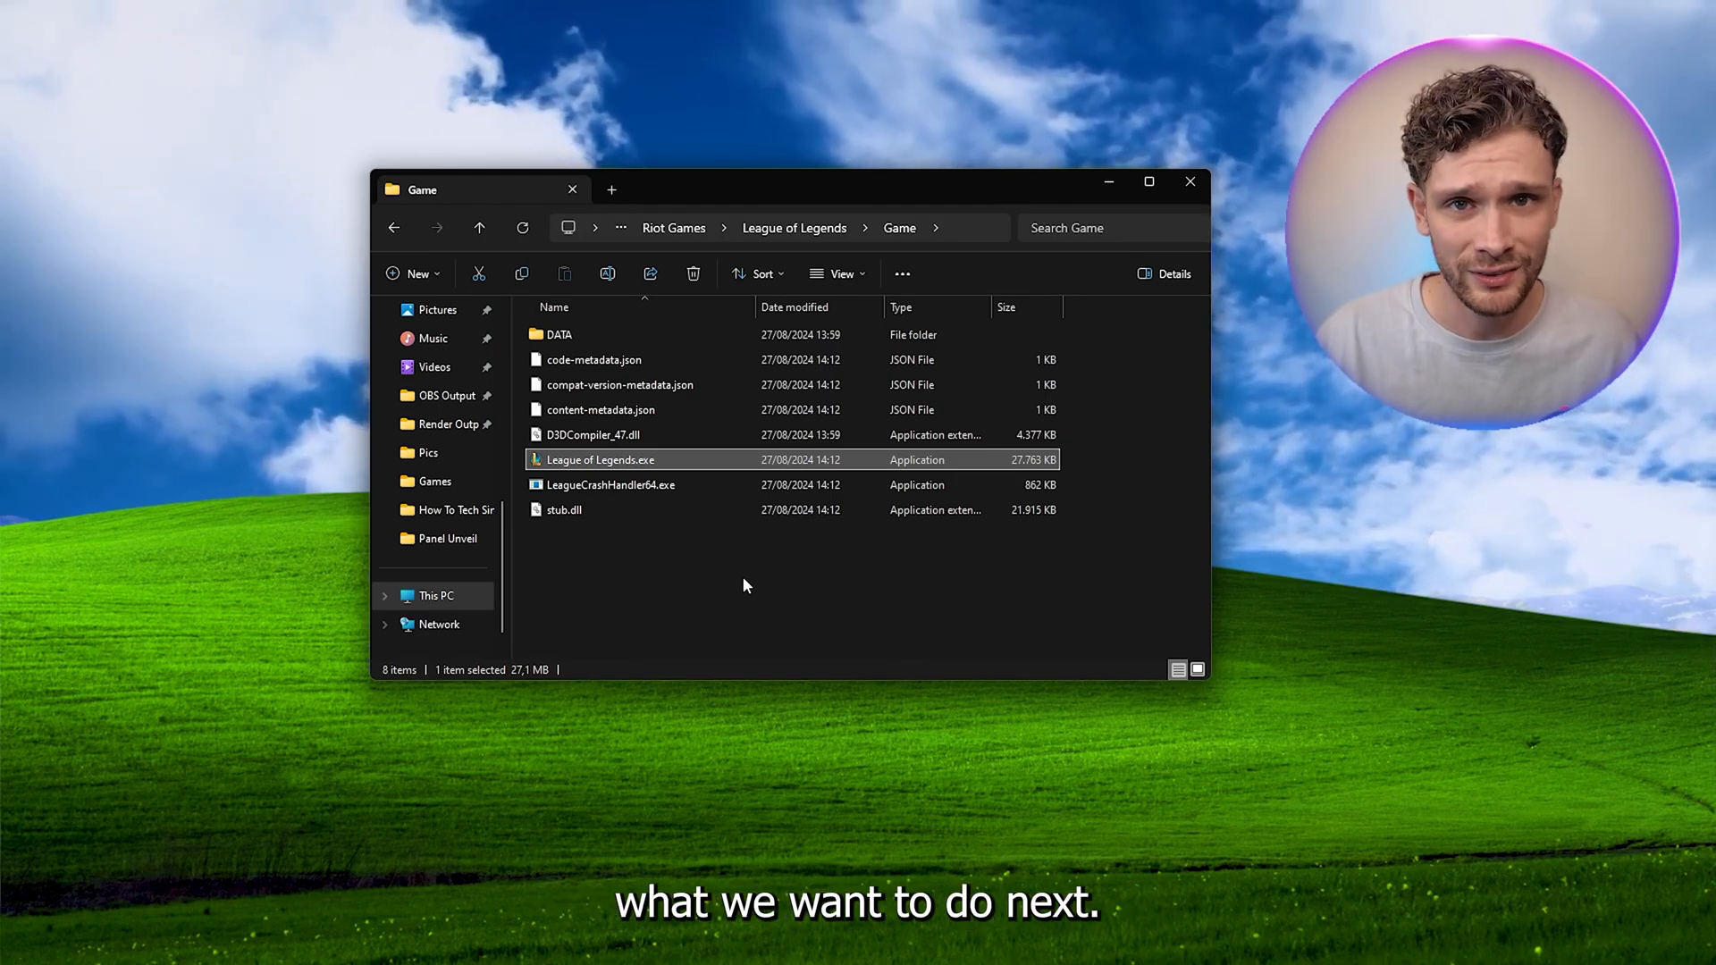
- Back in the League of Legends folder, delete the Config, DATA and Logs folders
left_click(794, 229)
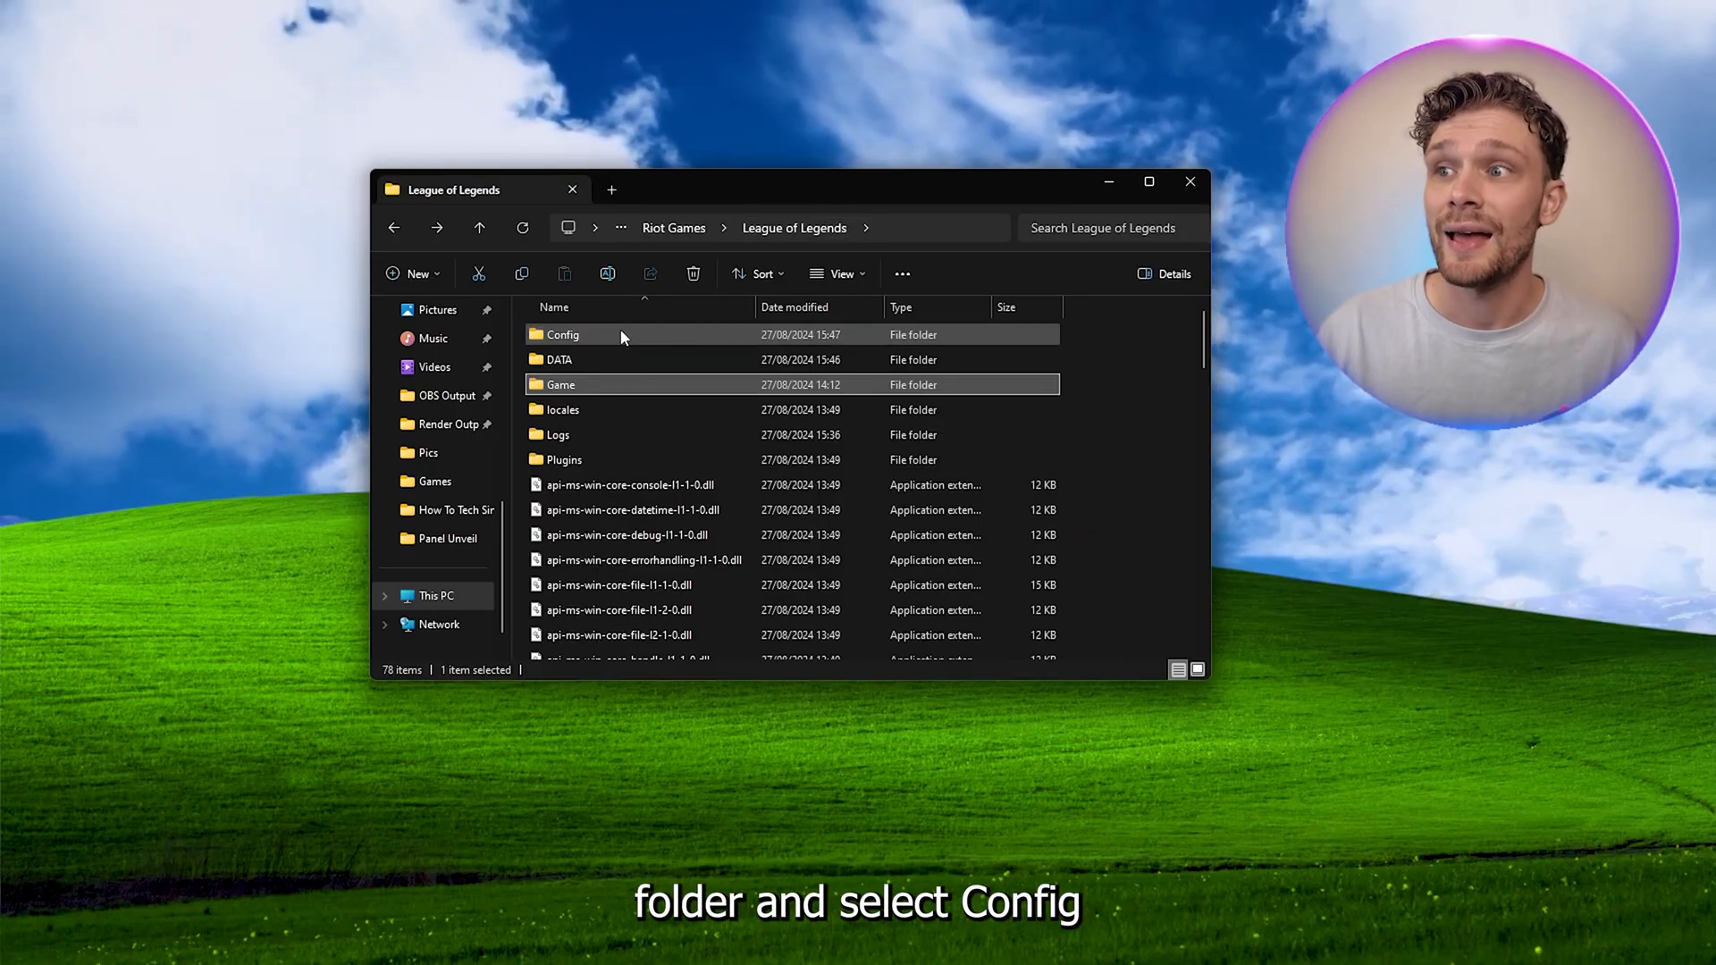
left_click(559, 360)
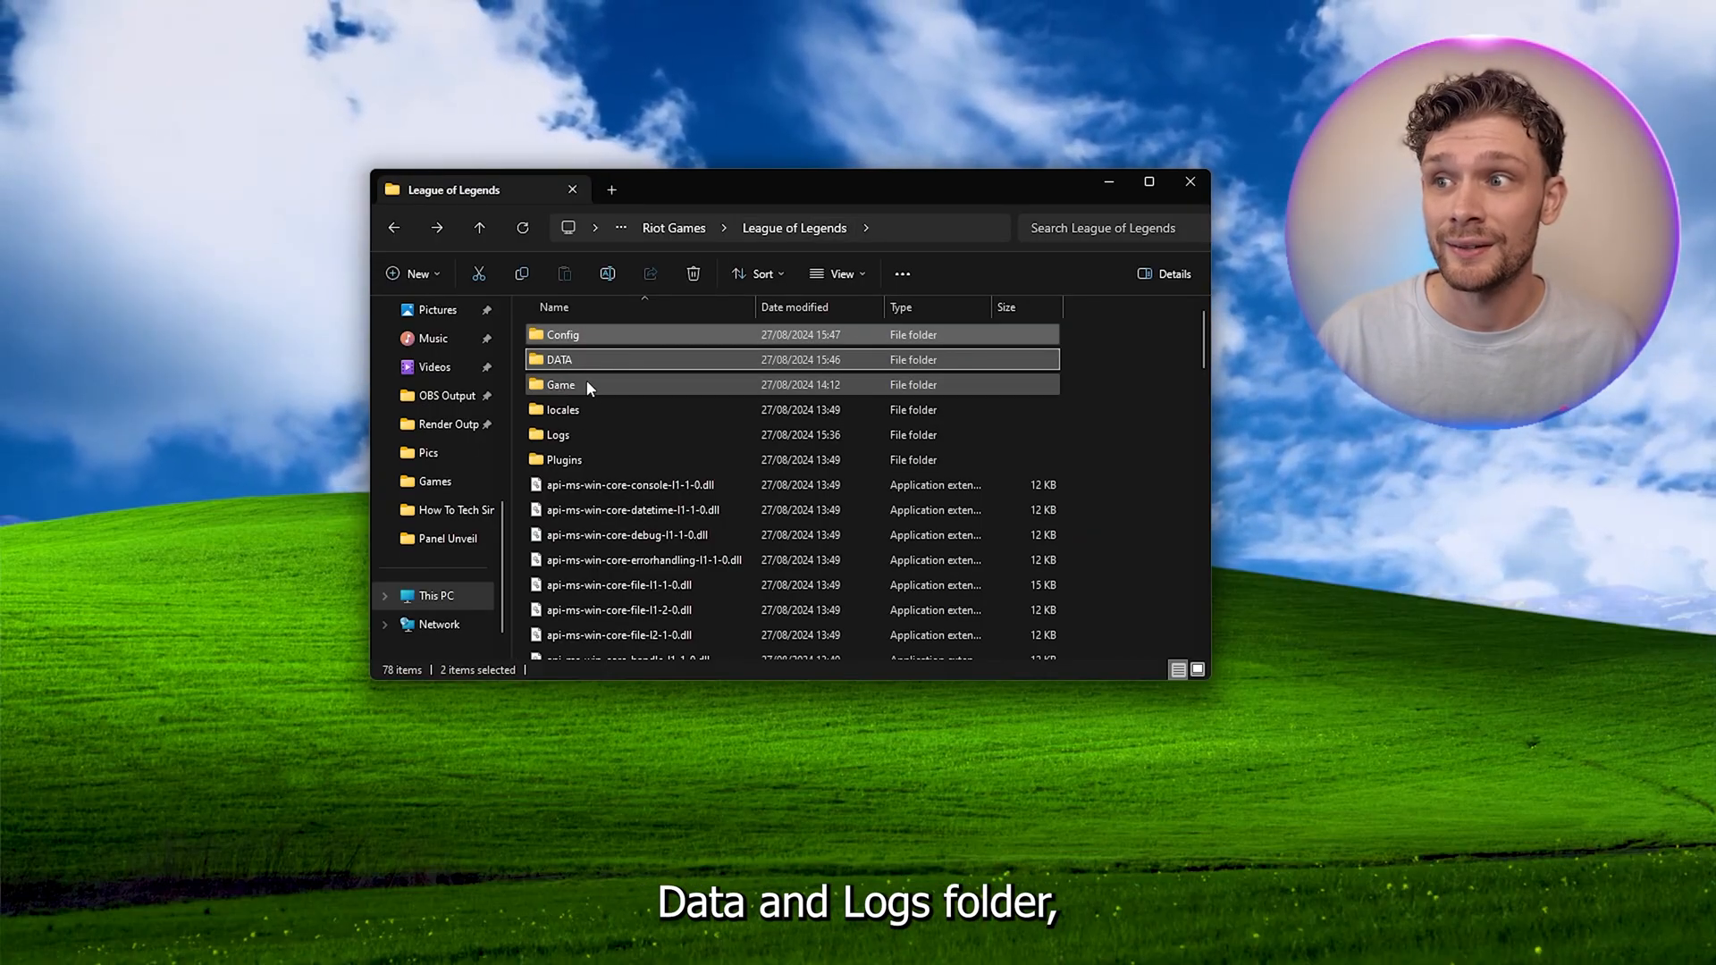
left_click(592, 434)
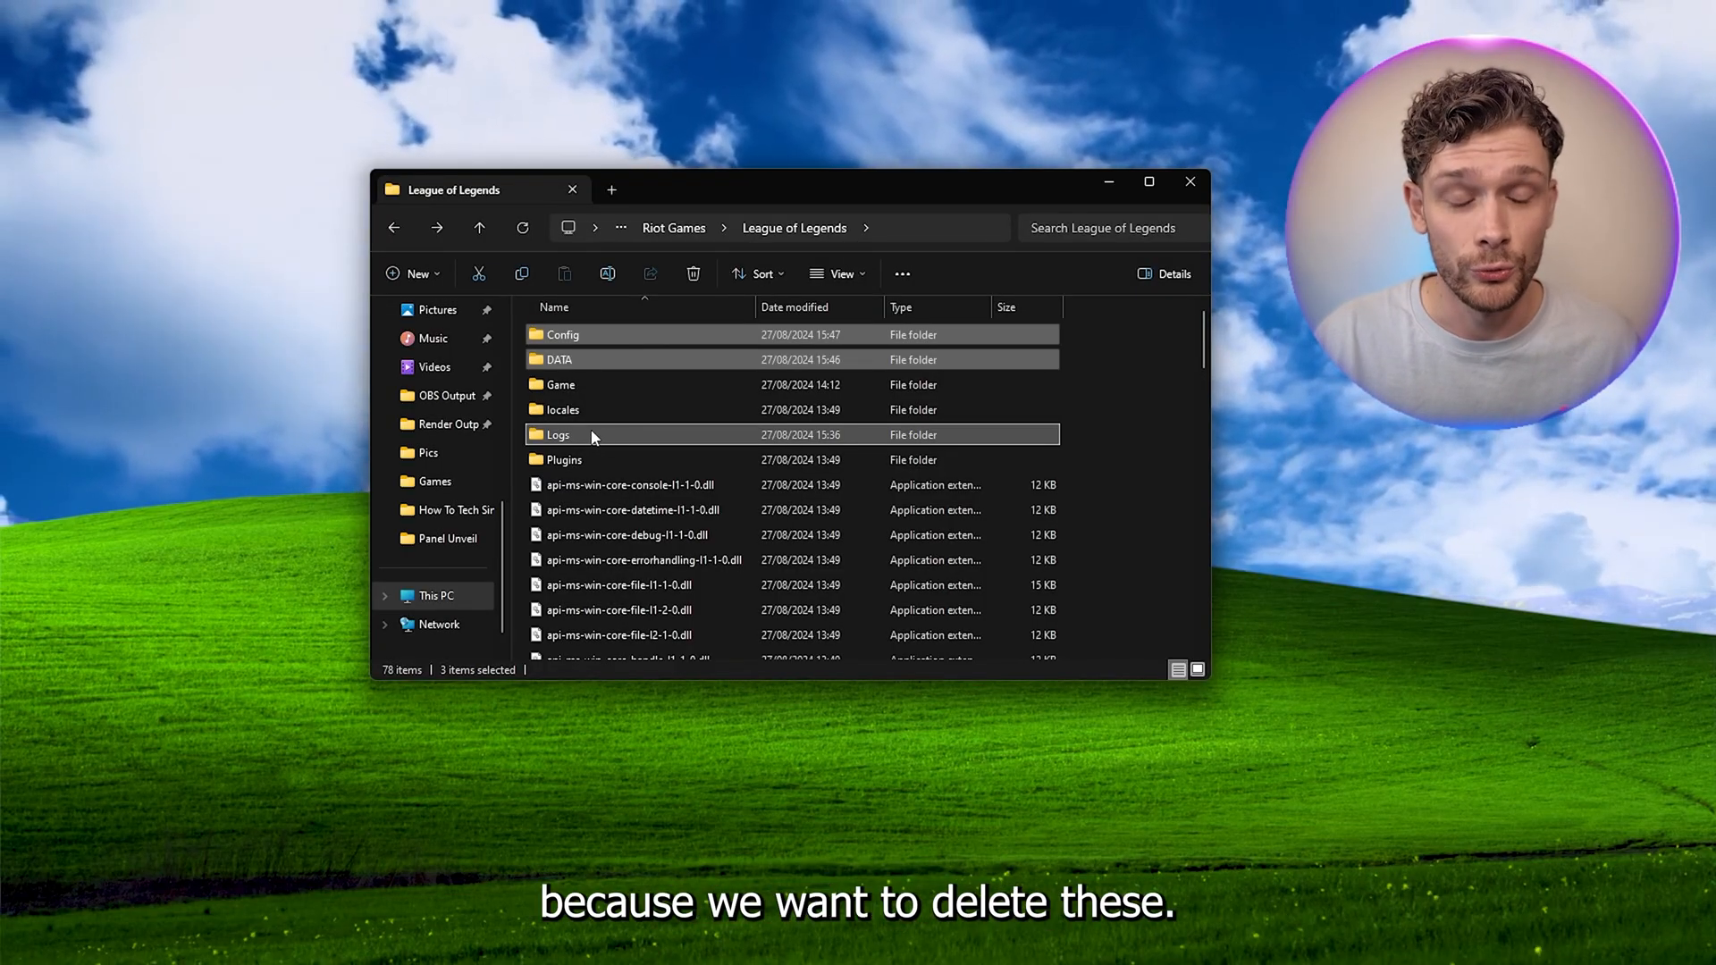
mouse_move(611, 439)
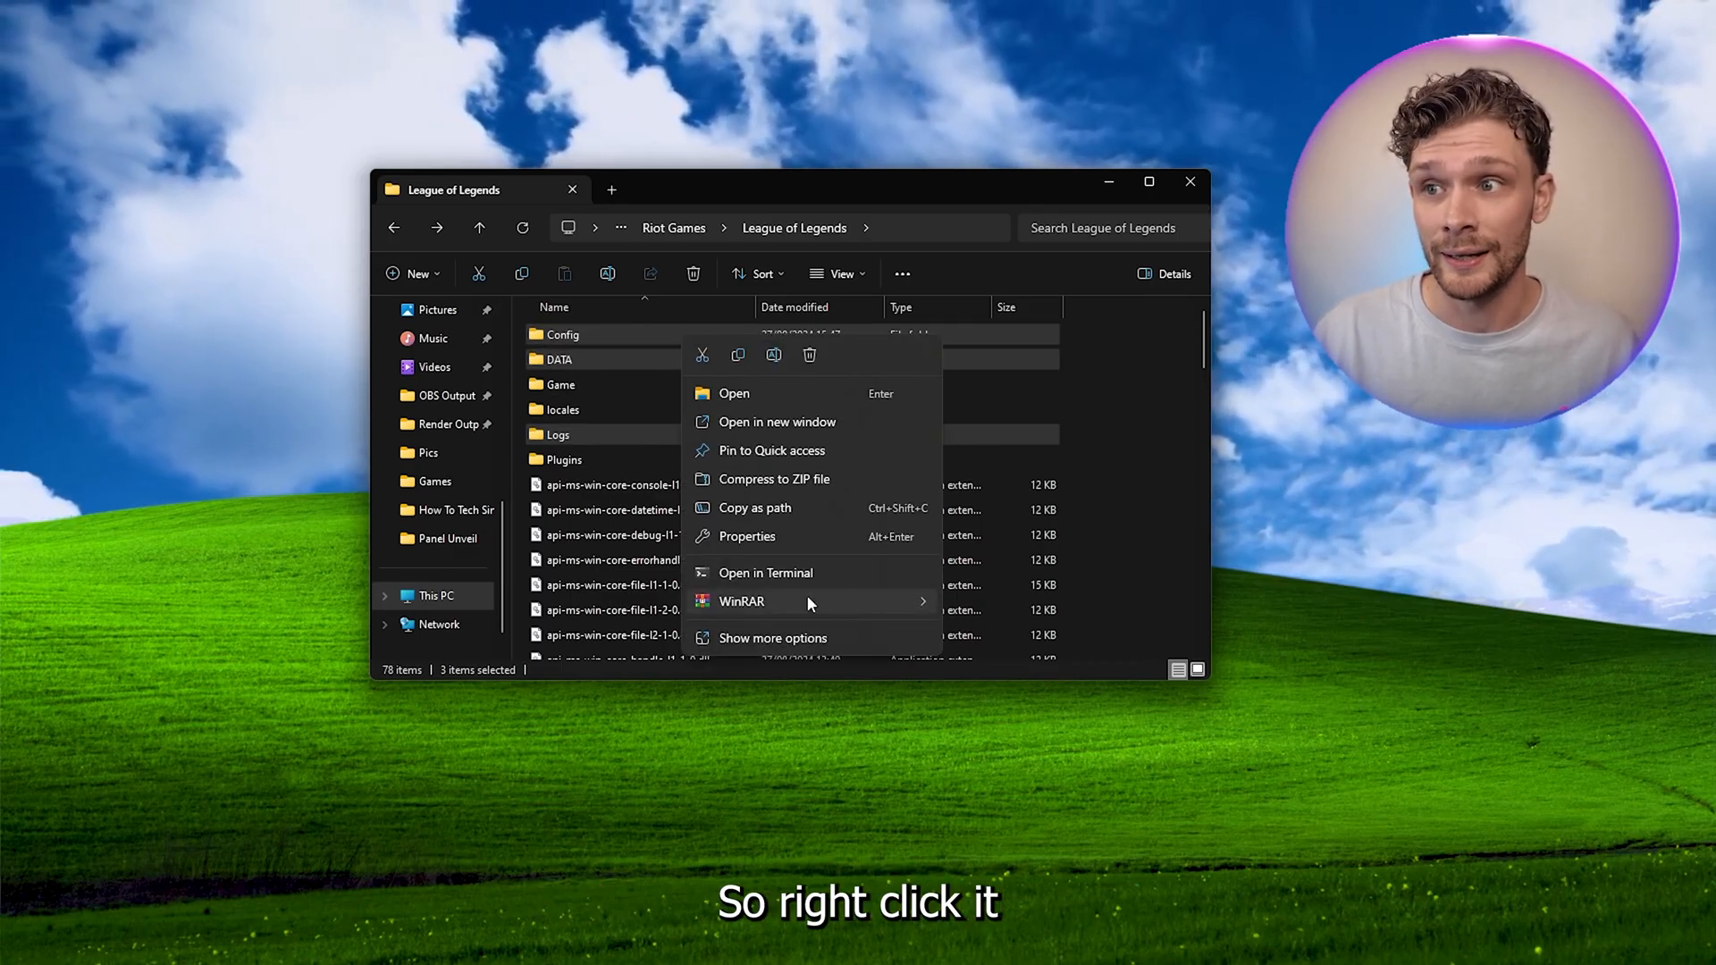
left_click(772, 638)
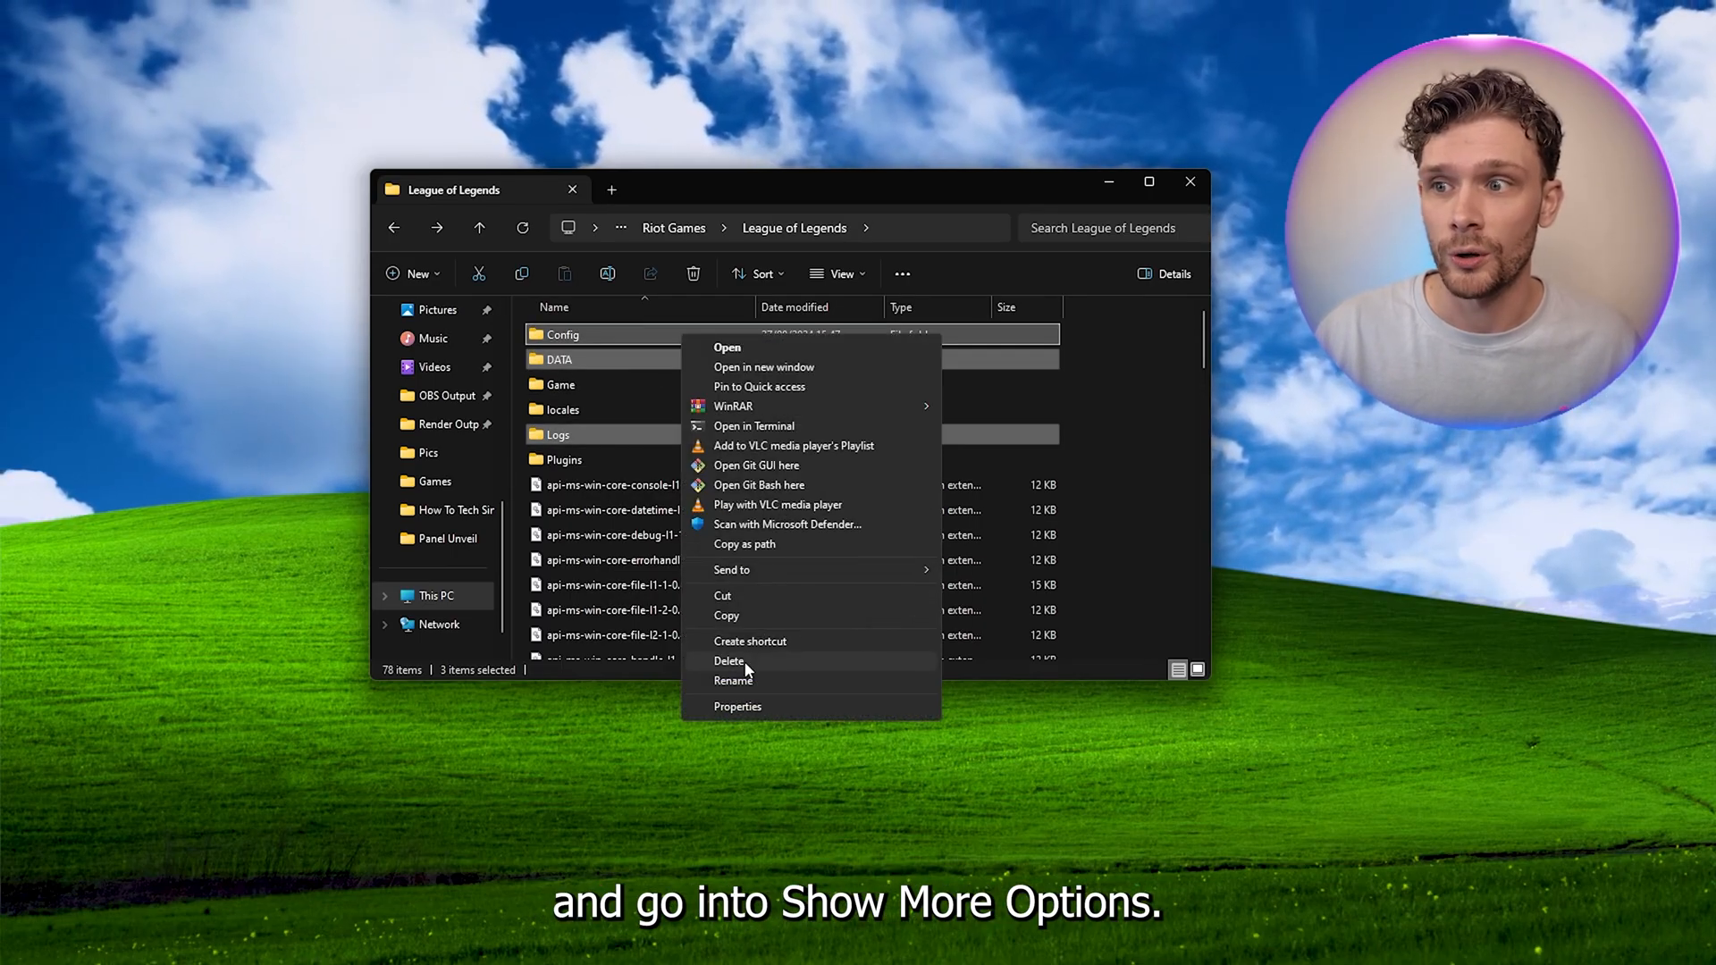
left_click(729, 661)
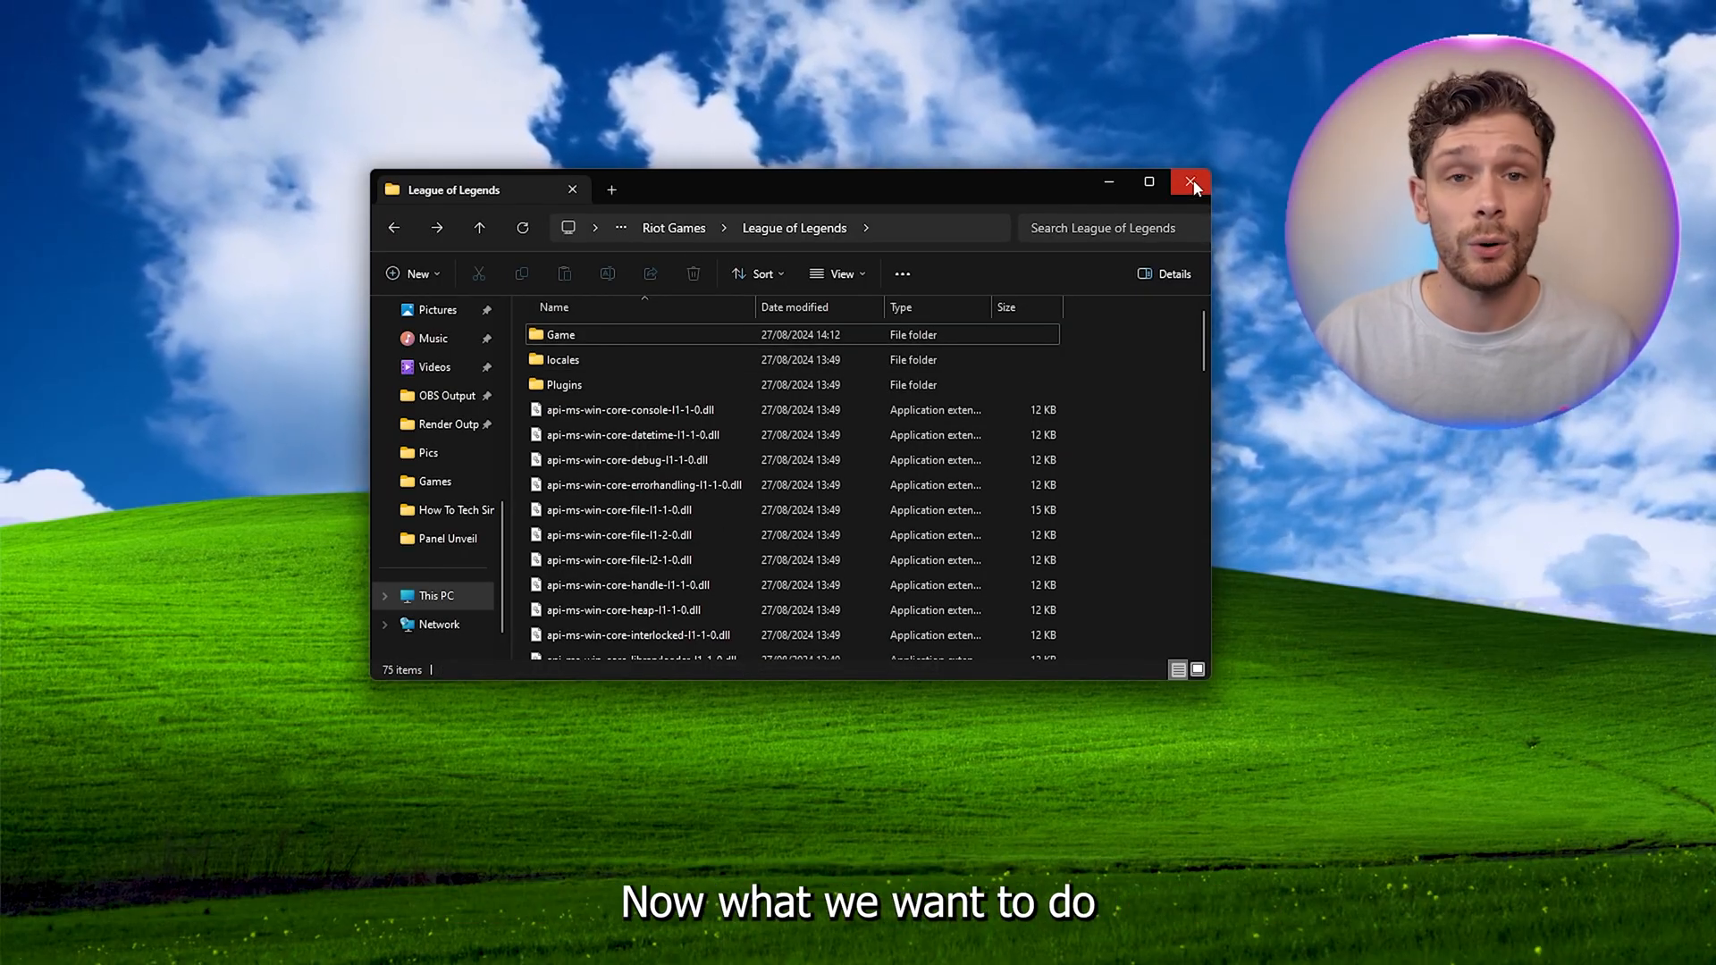
- Close File Explorer, returning to the desktop with the League of Legends shortcut
left_click(1187, 182)
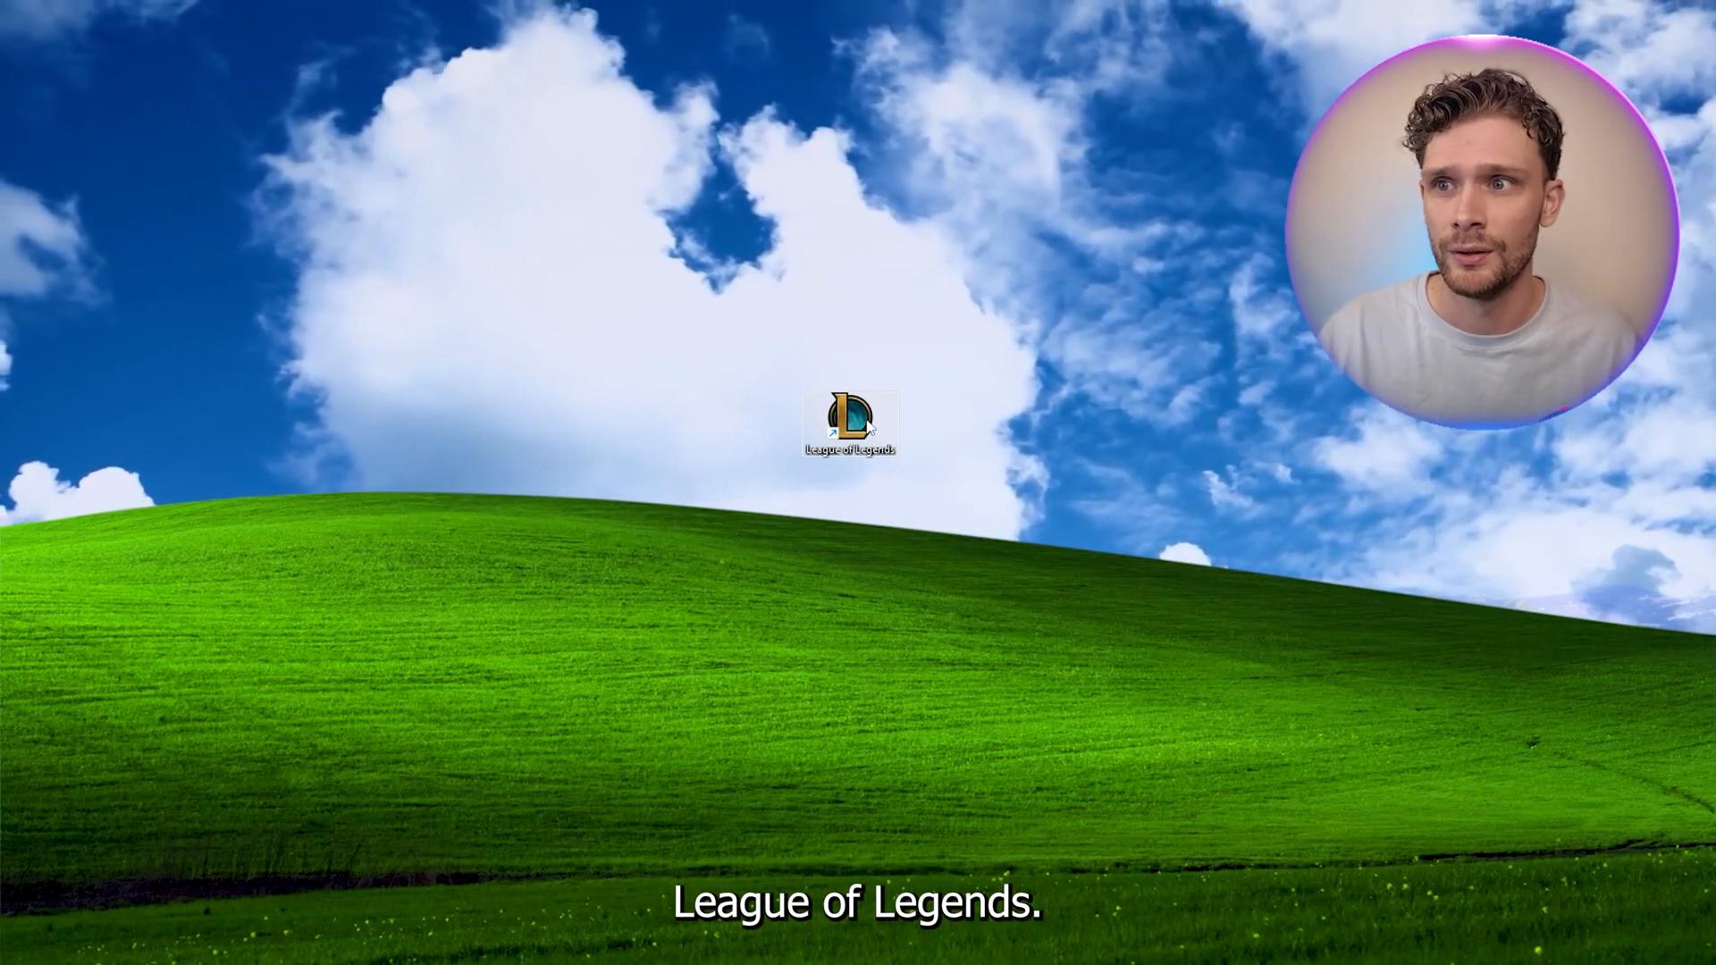
- Launch League of Legends from its desktop shortcut to reach the Riot Games sign-in screen
double_click(847, 426)
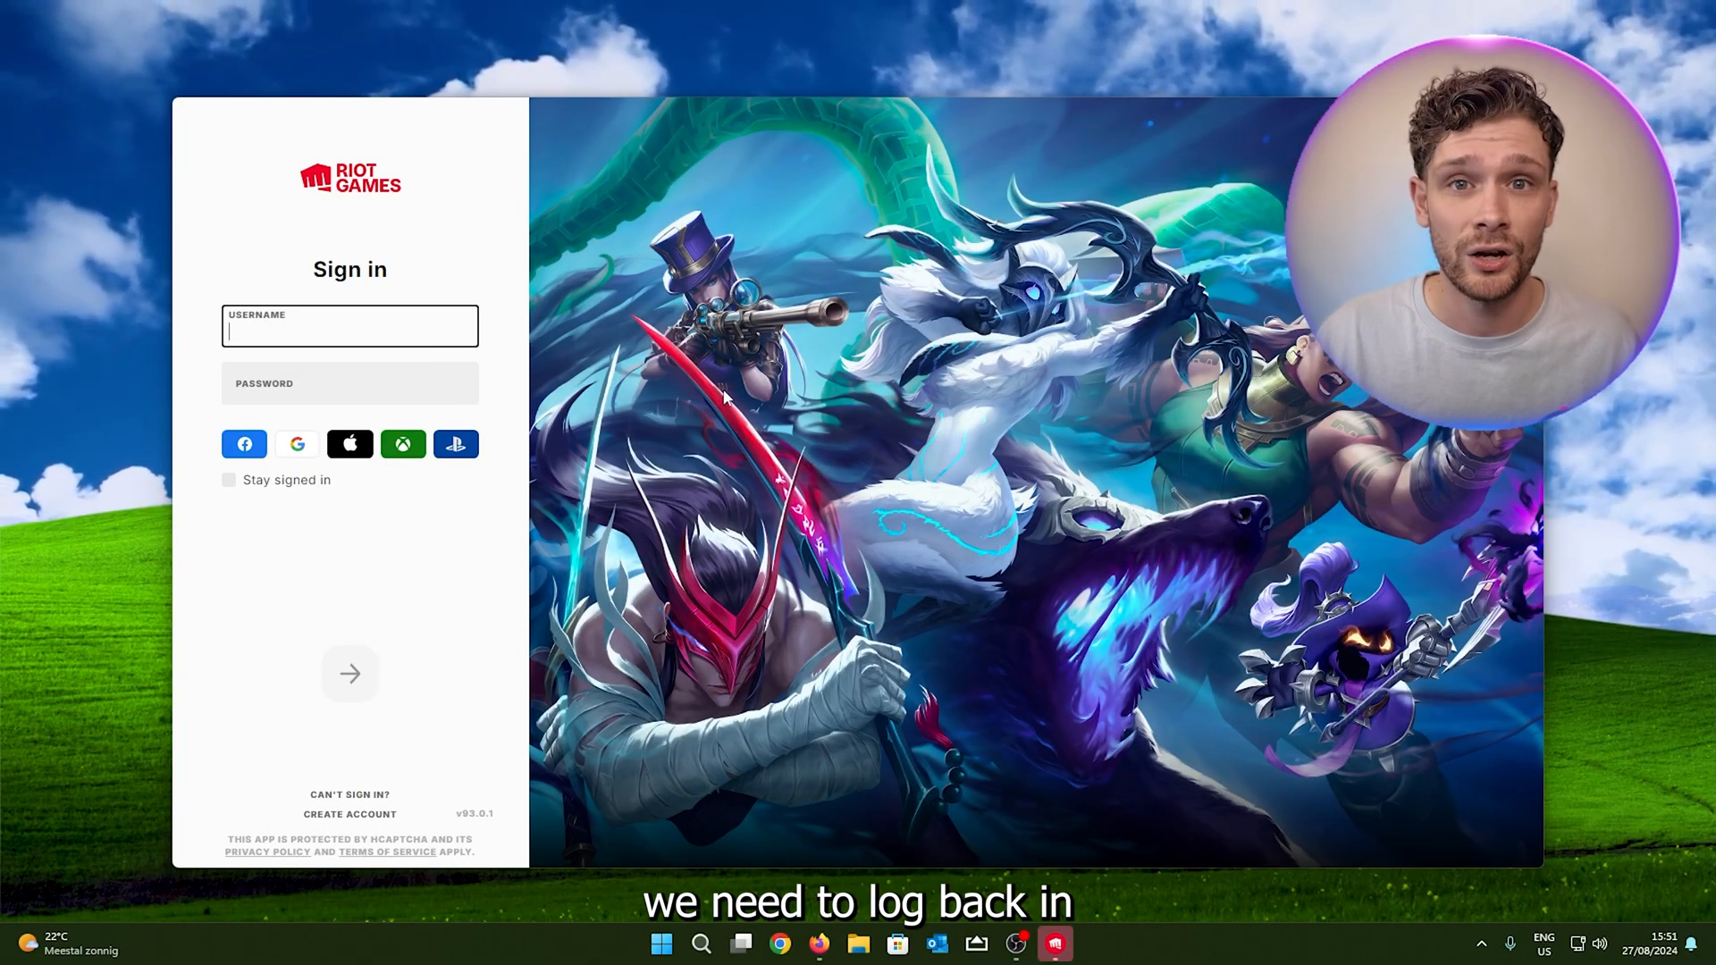
mouse_move(468, 279)
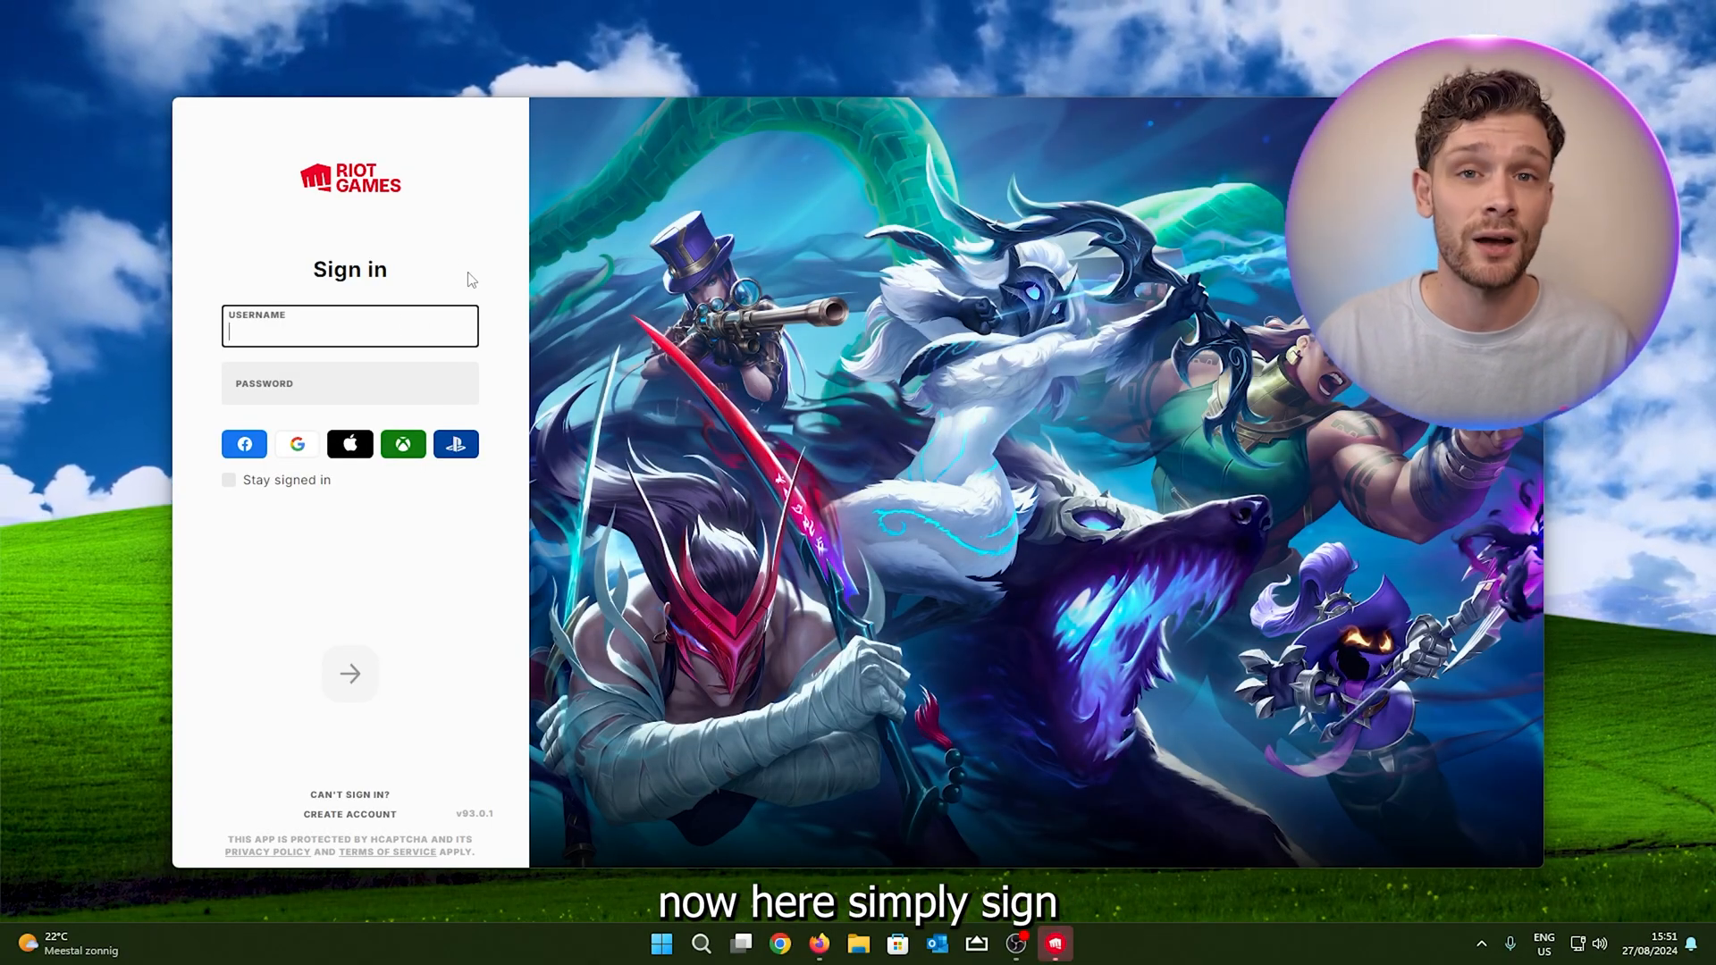